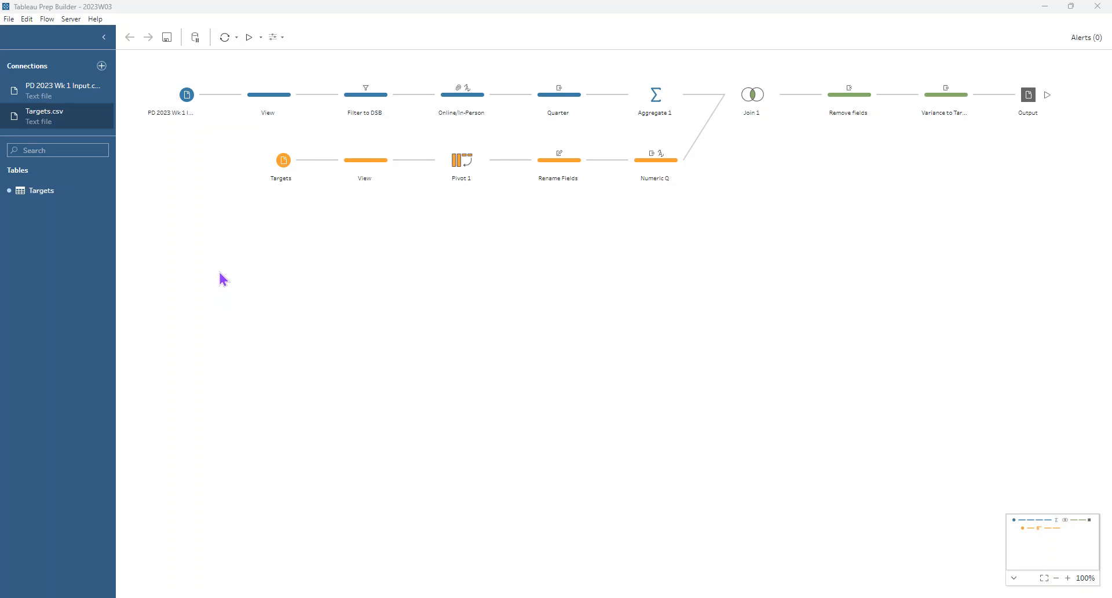
{"action": "mouse_move", "coordinate": [204, 269]}
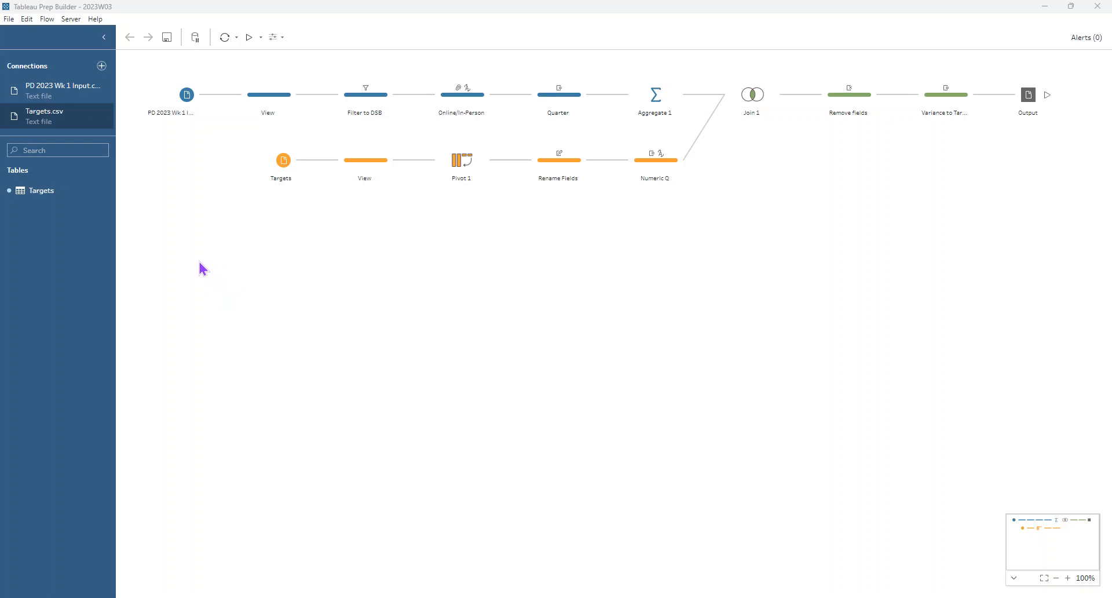
Step: Select the View clean step on the top branch between the DSB input and Filter to DSB
{"action": "left_click", "coordinate": [268, 95]}
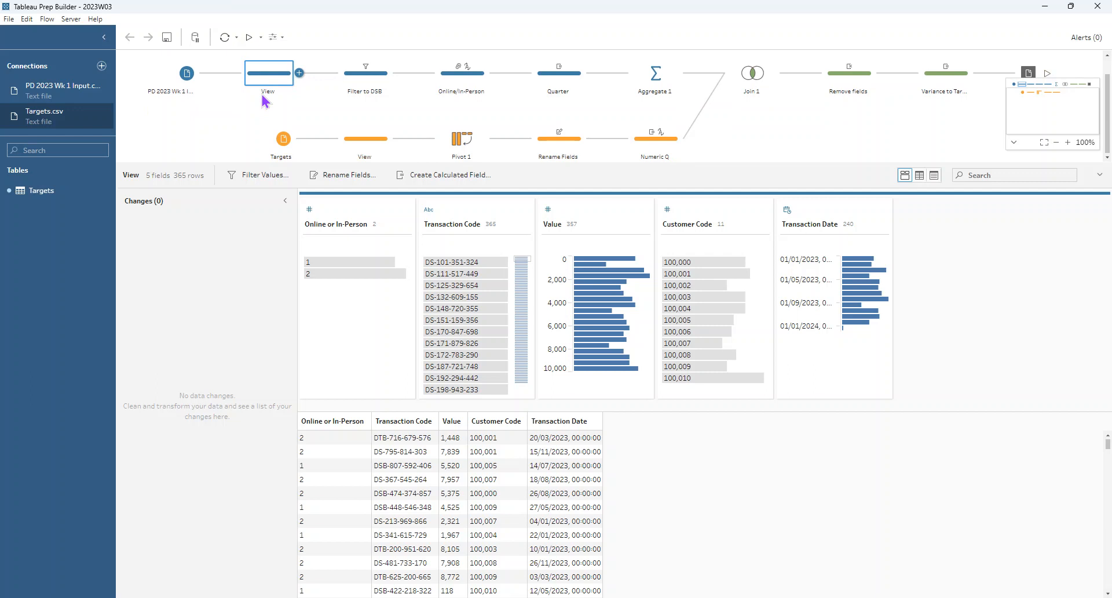
{"action": "mouse_move", "coordinate": [265, 99]}
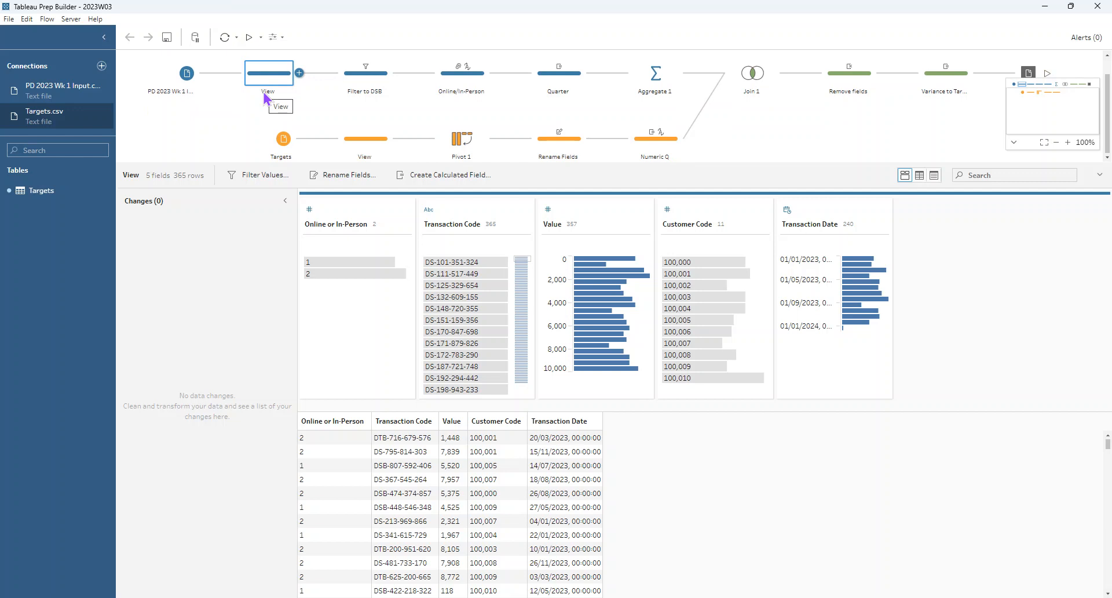
{"action": "mouse_move", "coordinate": [453, 231]}
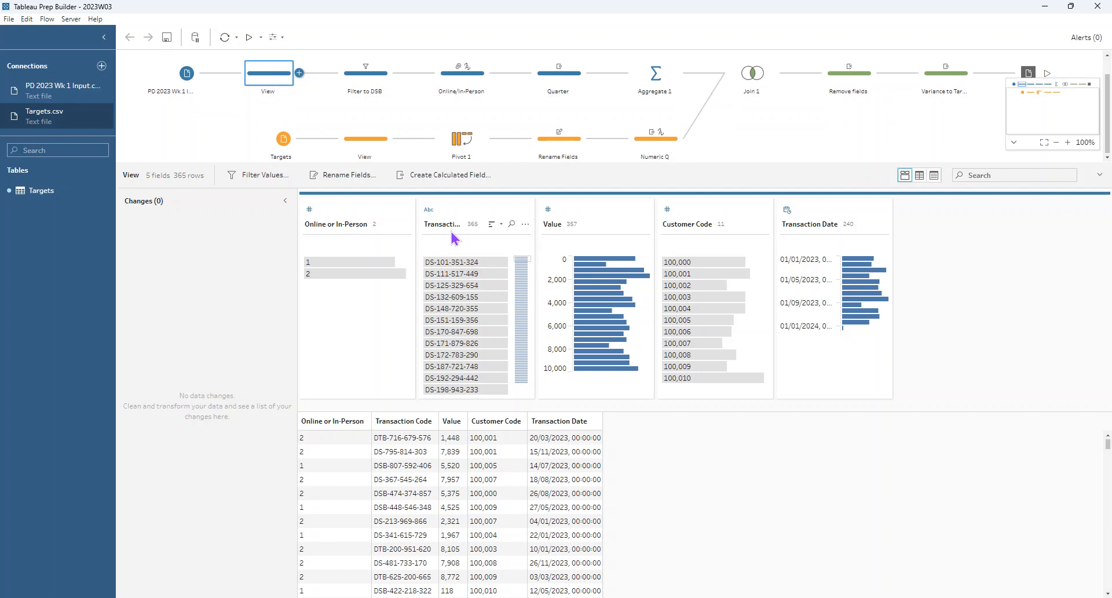
{"action": "mouse_move", "coordinate": [451, 236]}
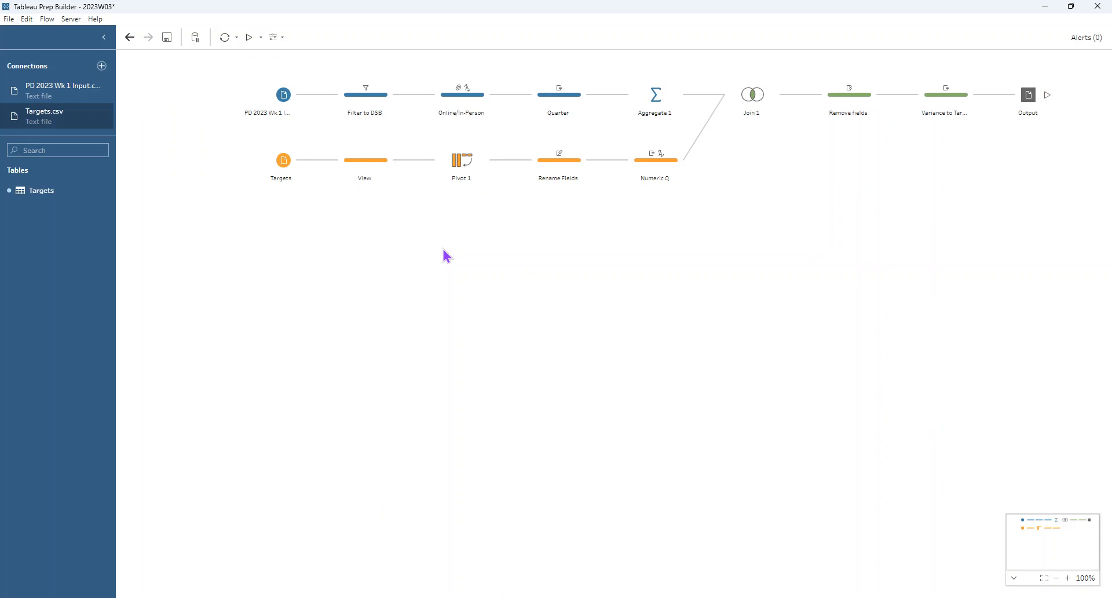
{"action": "mouse_move", "coordinate": [439, 249]}
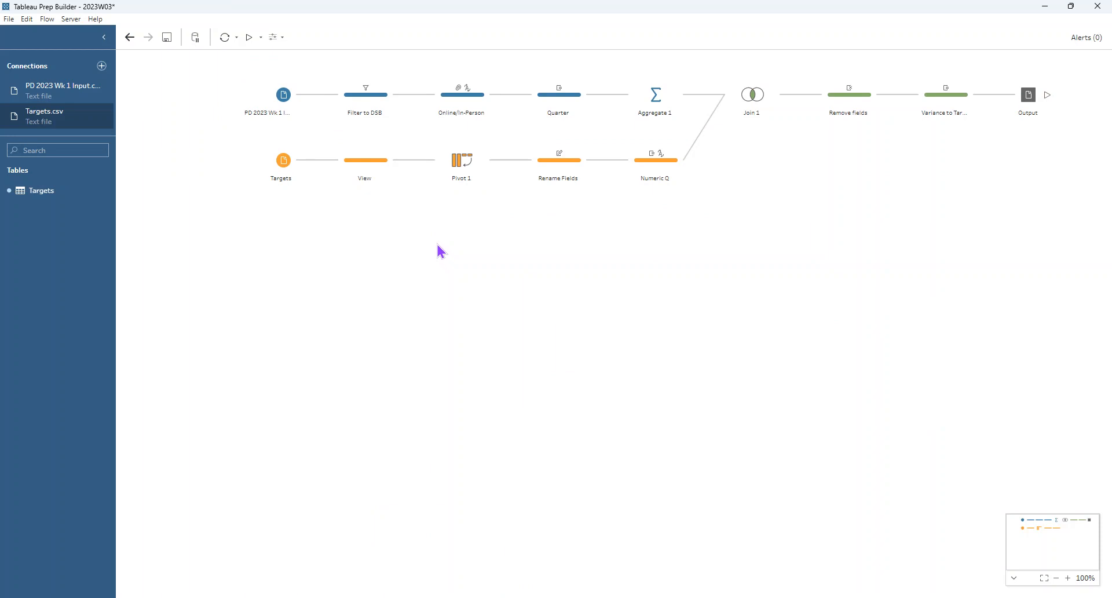
{"action": "mouse_move", "coordinate": [364, 95]}
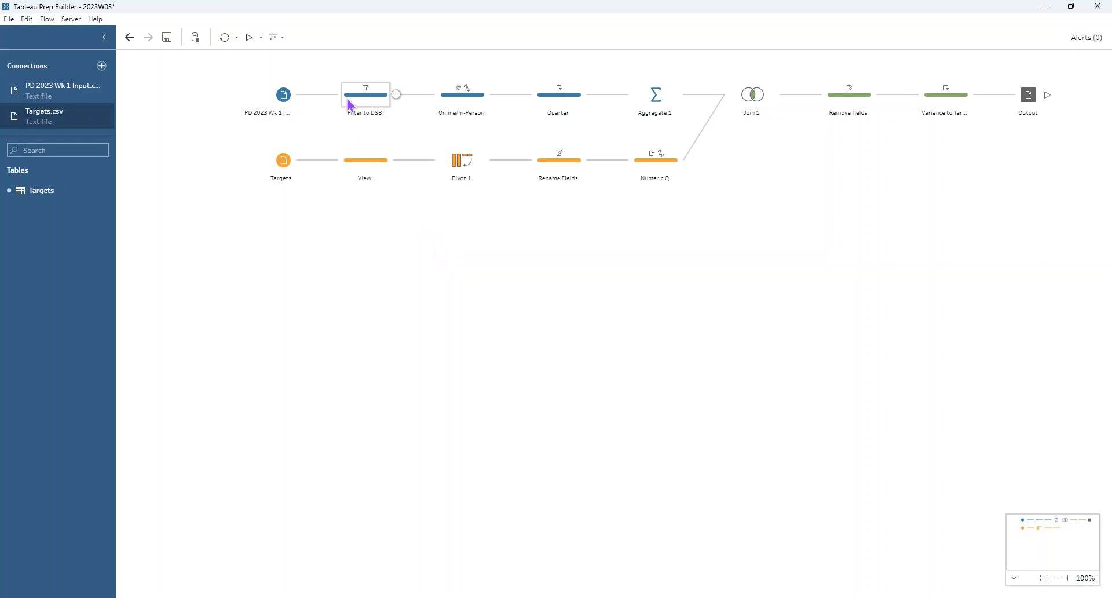
Step: Review the Filter to DSB step's Wildcard Match keeping Transaction Codes containing "DSB" (102 rows)
{"action": "left_click", "coordinate": [365, 93]}
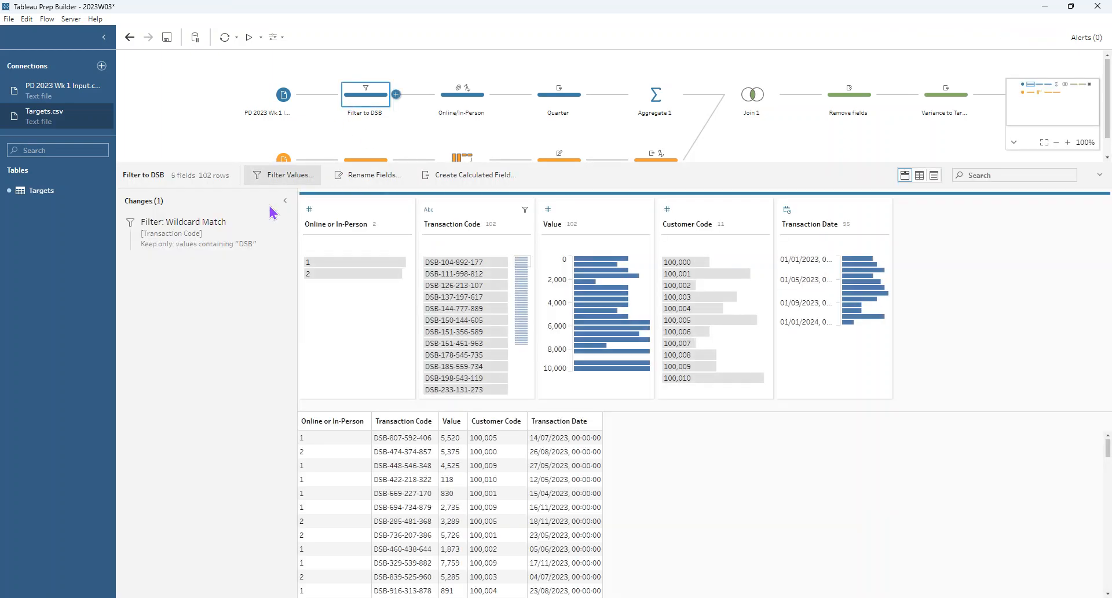
{"action": "mouse_move", "coordinate": [216, 225]}
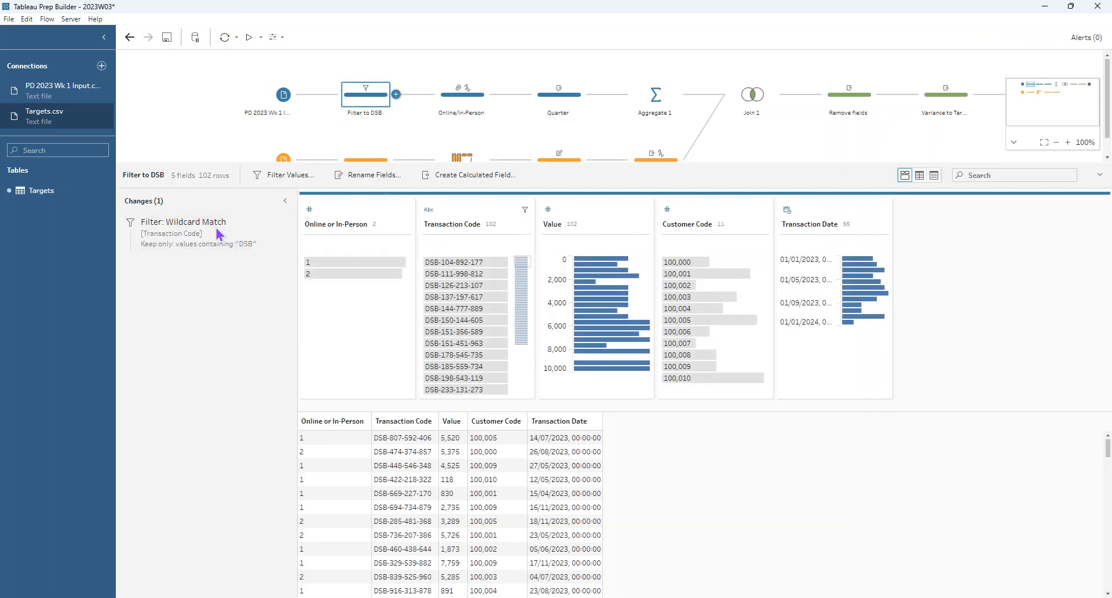
{"action": "left_click", "coordinate": [272, 223]}
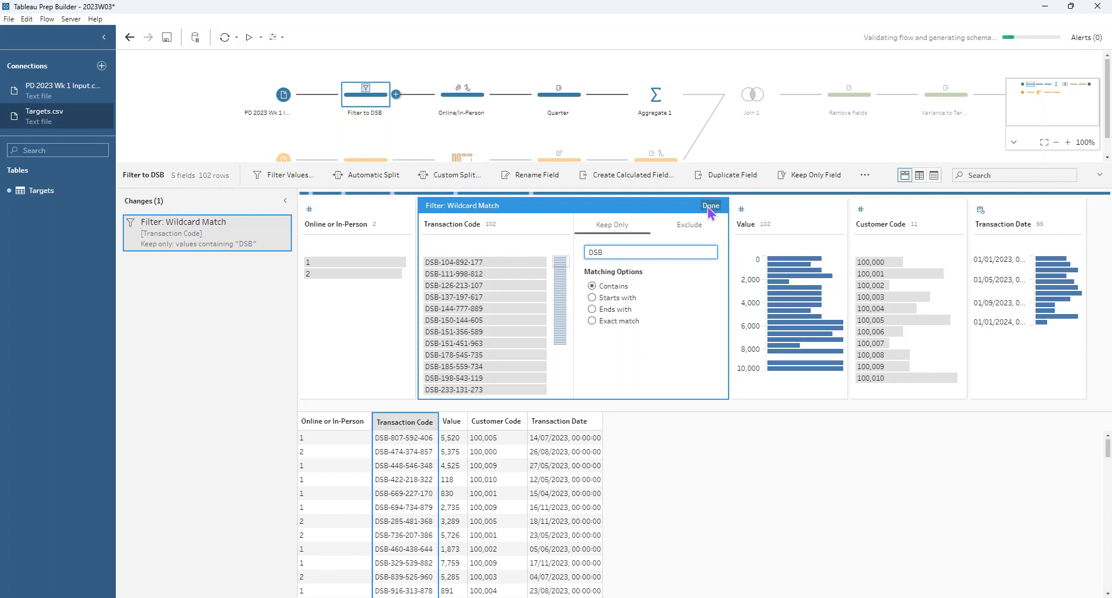
{"action": "left_click", "coordinate": [526, 224]}
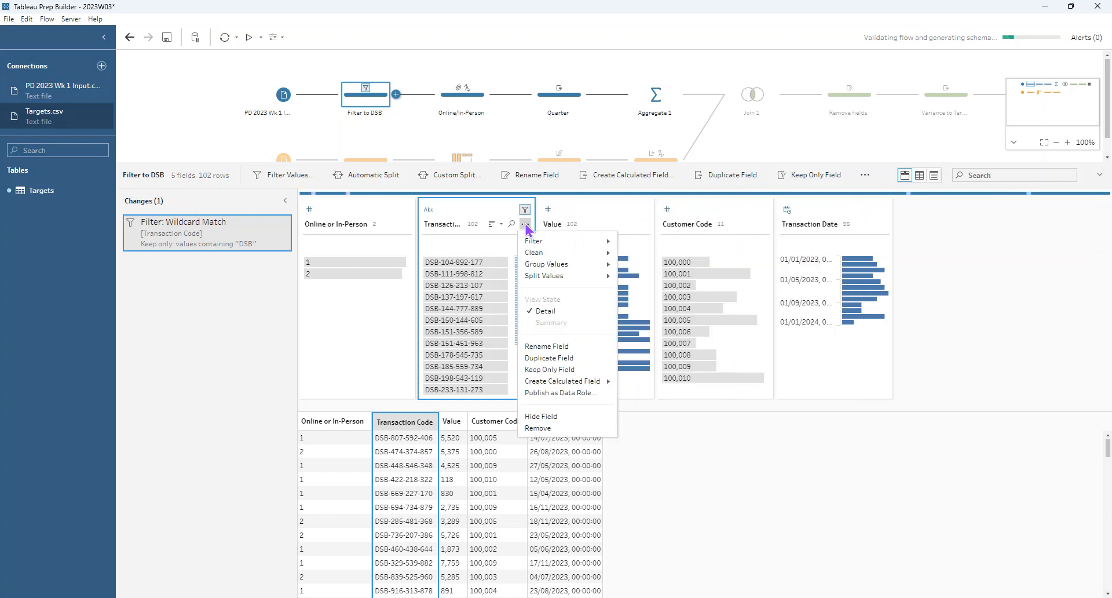
{"action": "mouse_move", "coordinate": [534, 241]}
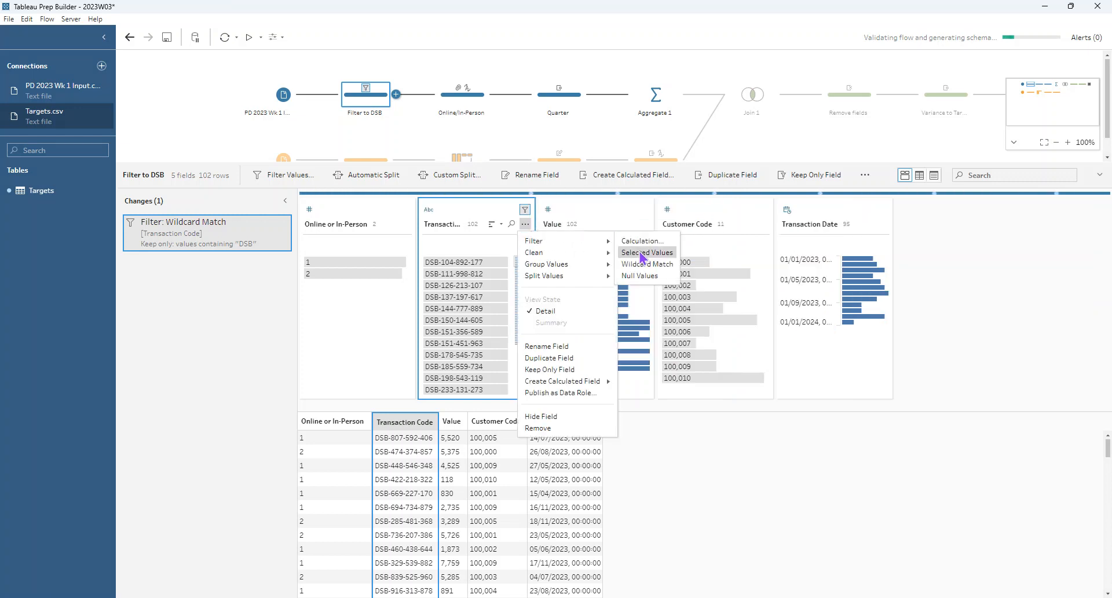
{"action": "mouse_move", "coordinate": [647, 263]}
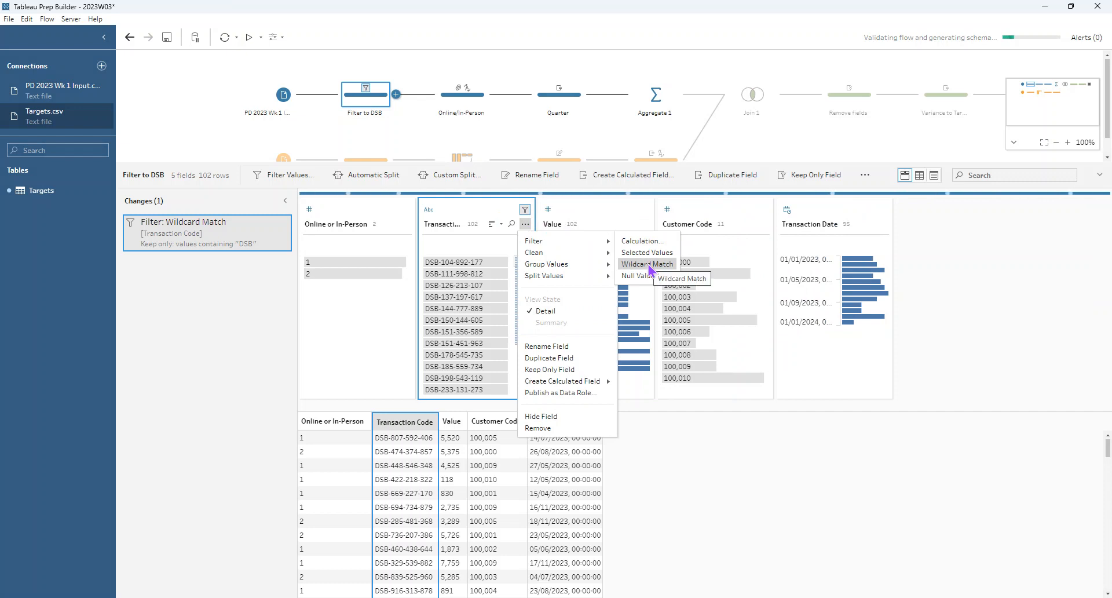
{"action": "mouse_move", "coordinate": [524, 194]}
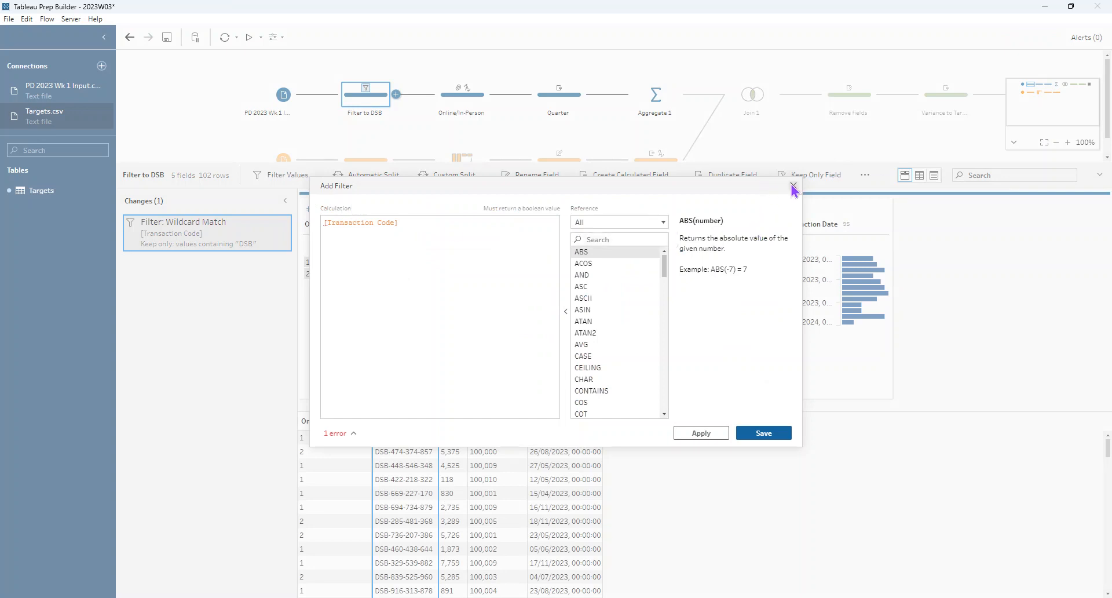
{"action": "left_click", "coordinate": [792, 186]}
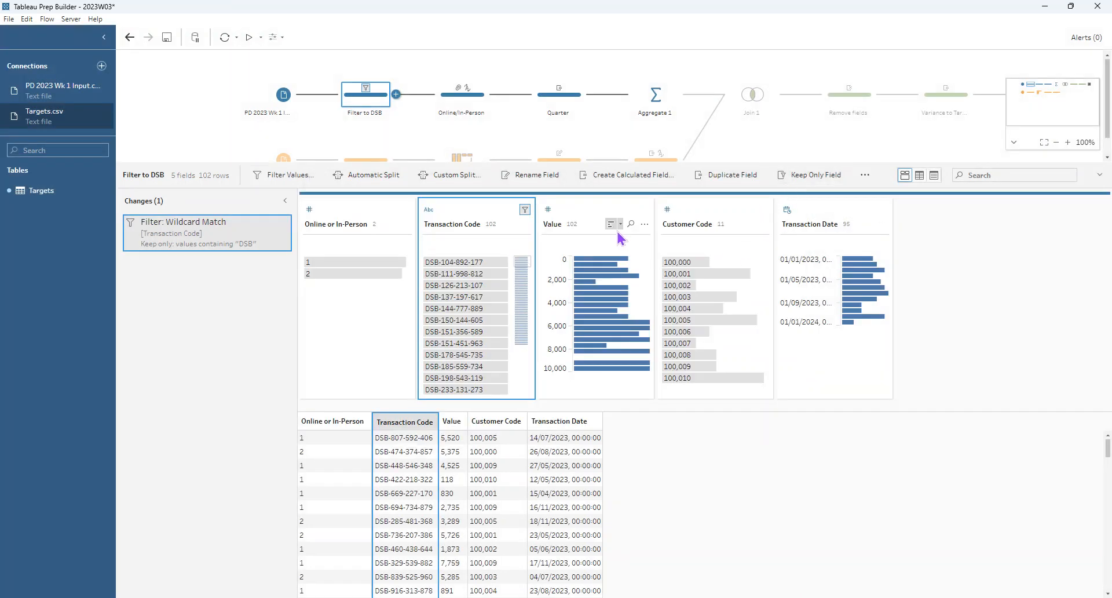
{"action": "mouse_move", "coordinate": [334, 203]}
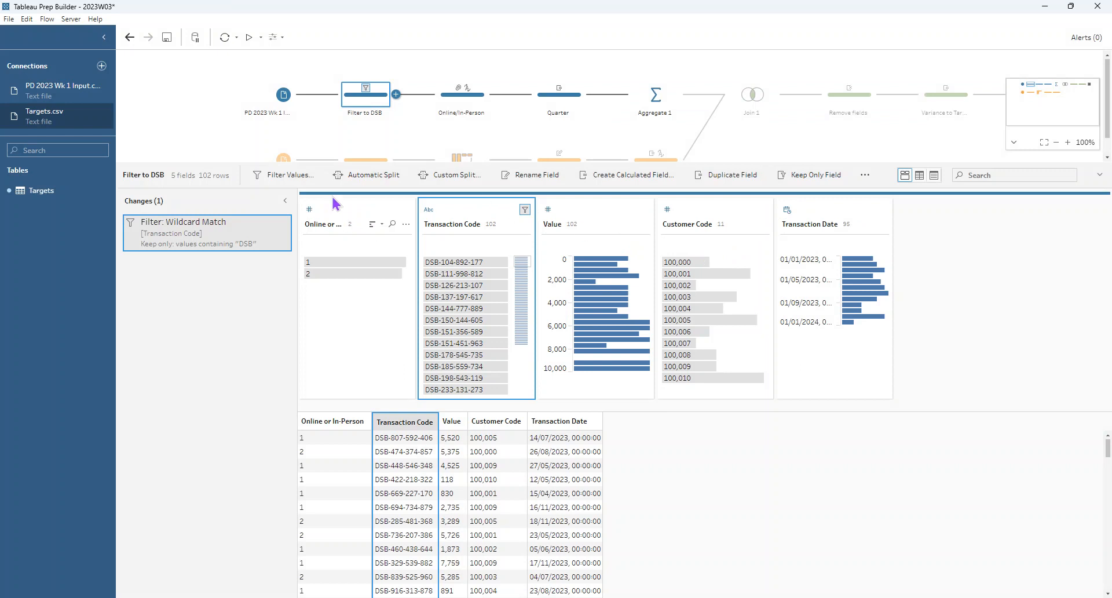
{"action": "mouse_move", "coordinate": [319, 224]}
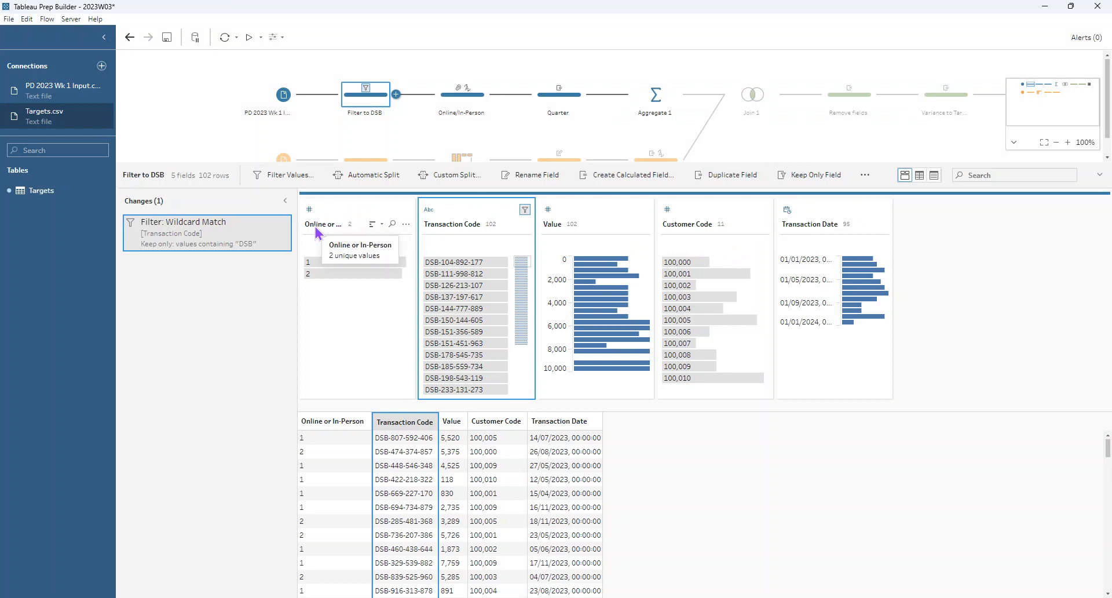
{"action": "mouse_move", "coordinate": [319, 274]}
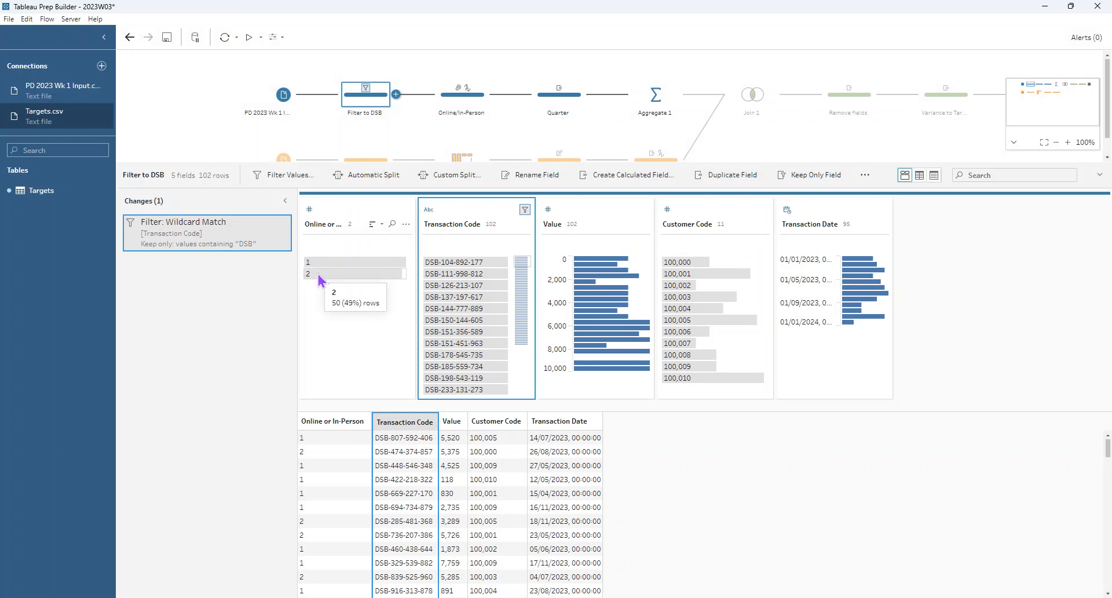
{"action": "mouse_move", "coordinate": [324, 262]}
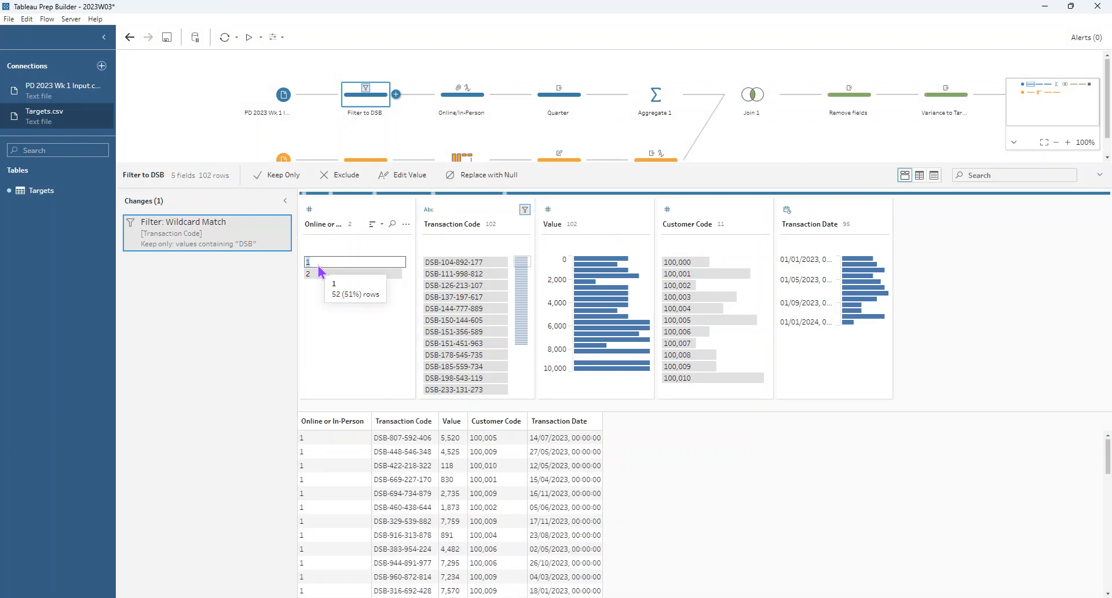
Step: Highlight channel value 1, then show the Online/In-Person step's string conversion and grouping changes
{"action": "left_click", "coordinate": [355, 261]}
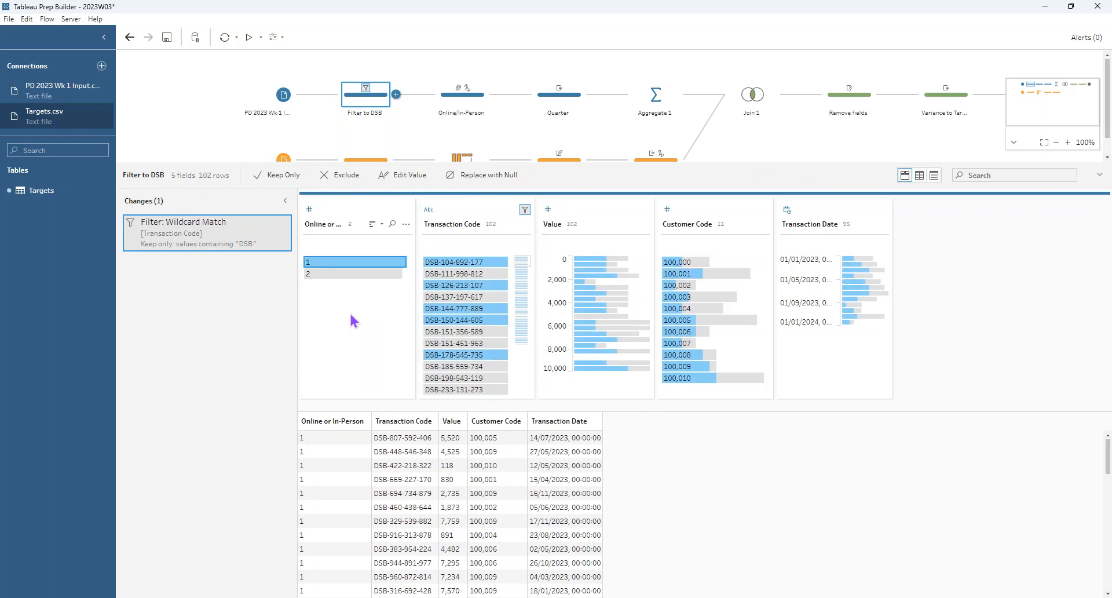
{"action": "left_click", "coordinate": [462, 93]}
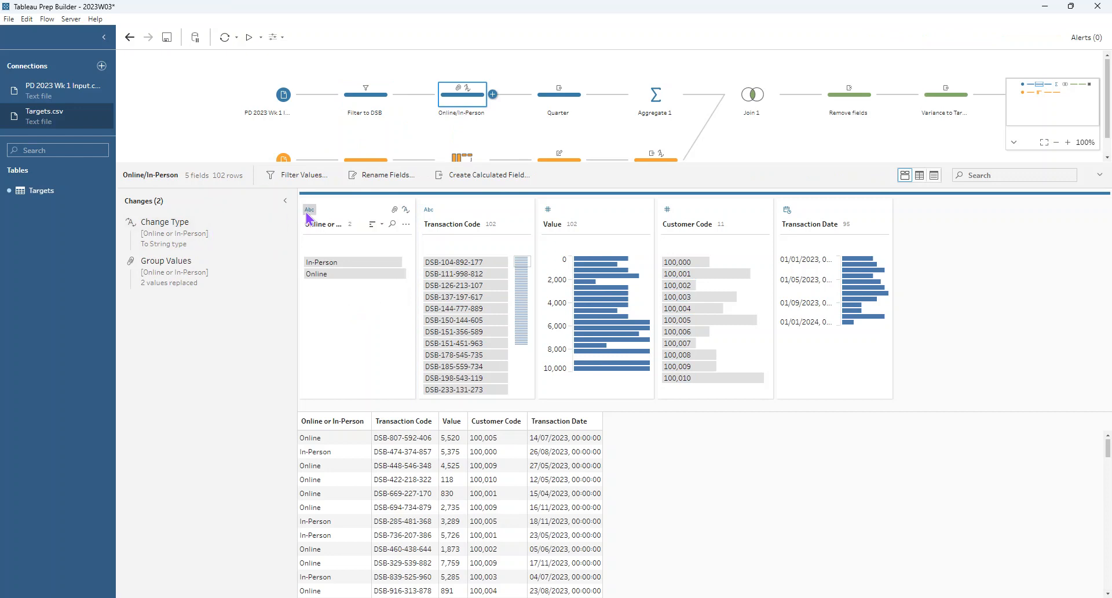
{"action": "mouse_move", "coordinate": [310, 213]}
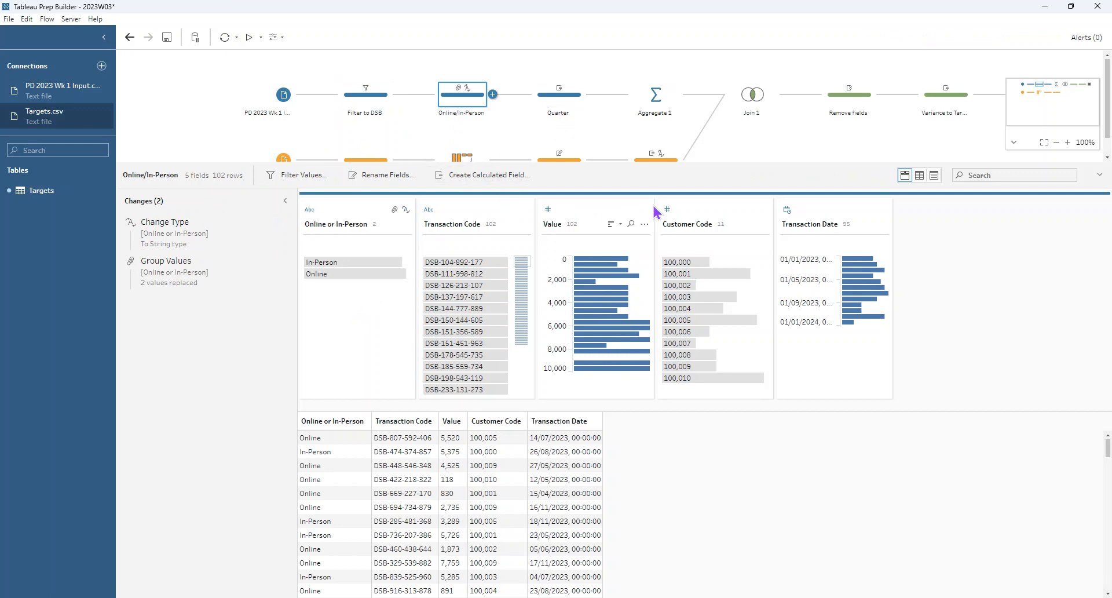
Step: Check the Transaction Date field's options, then show the Quarter step's Quarter Number conversion (1–4)
{"action": "left_click", "coordinate": [882, 224]}
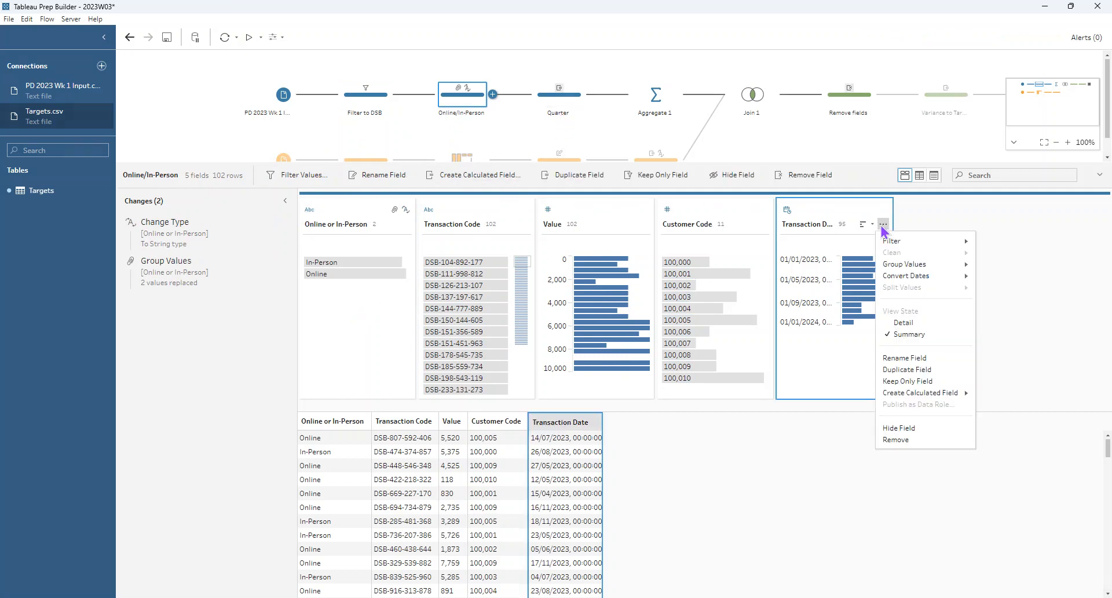
{"action": "mouse_move", "coordinate": [905, 276]}
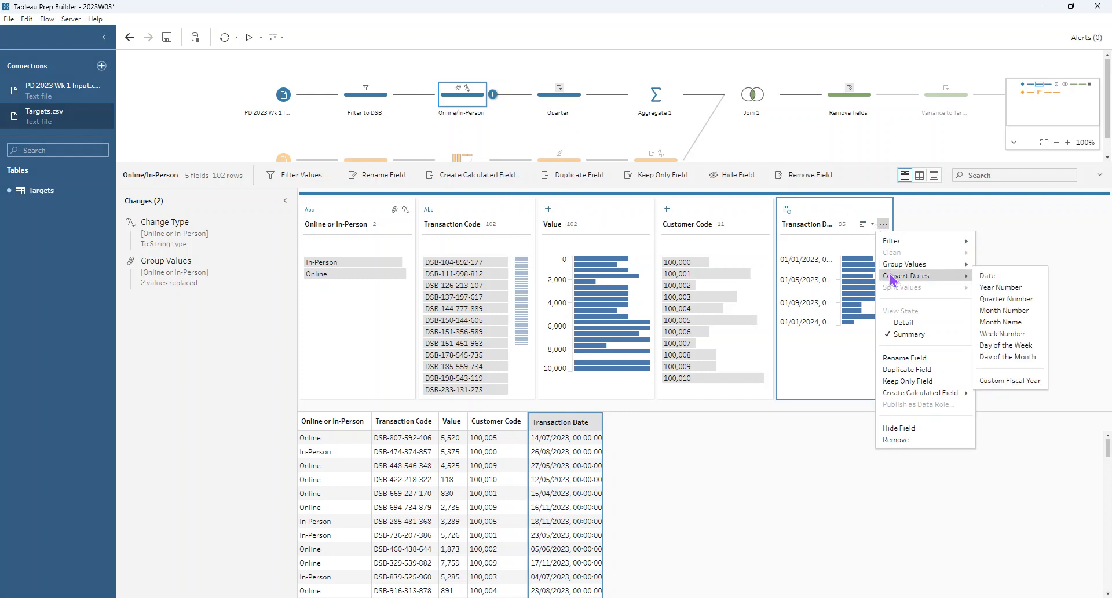
{"action": "mouse_move", "coordinate": [1006, 299]}
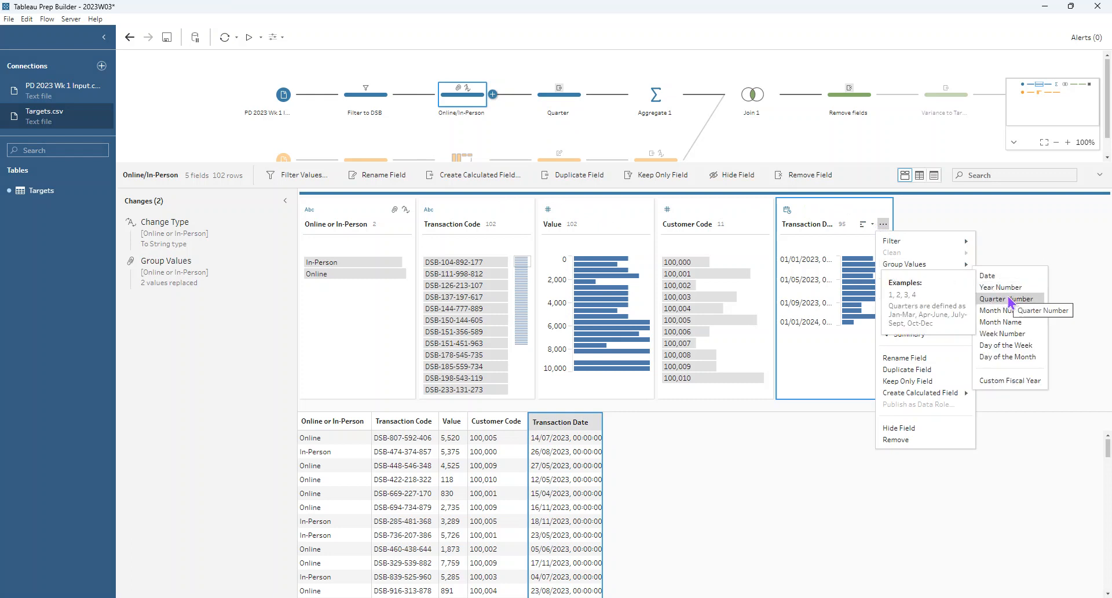
{"action": "left_click", "coordinate": [1004, 299]}
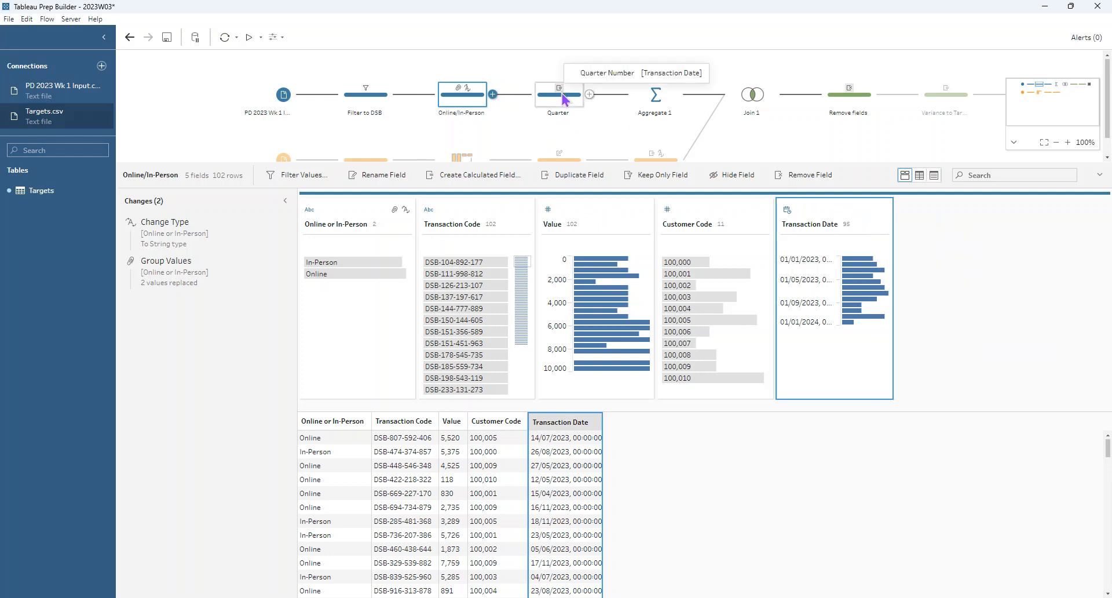
{"action": "left_click", "coordinate": [558, 93]}
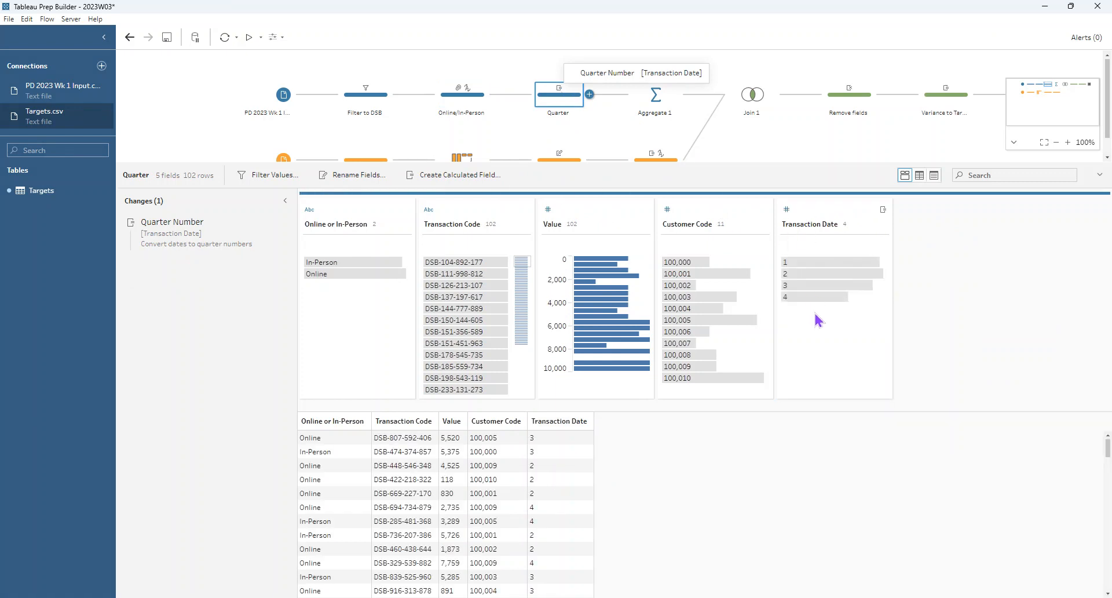
{"action": "mouse_move", "coordinate": [803, 315]}
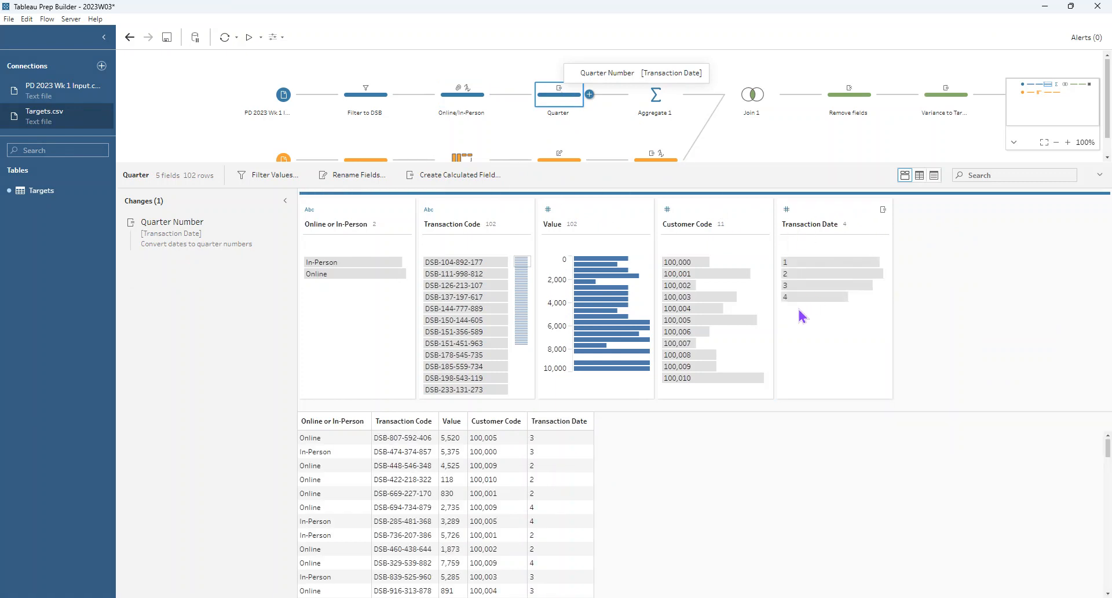
{"action": "mouse_move", "coordinate": [710, 209]}
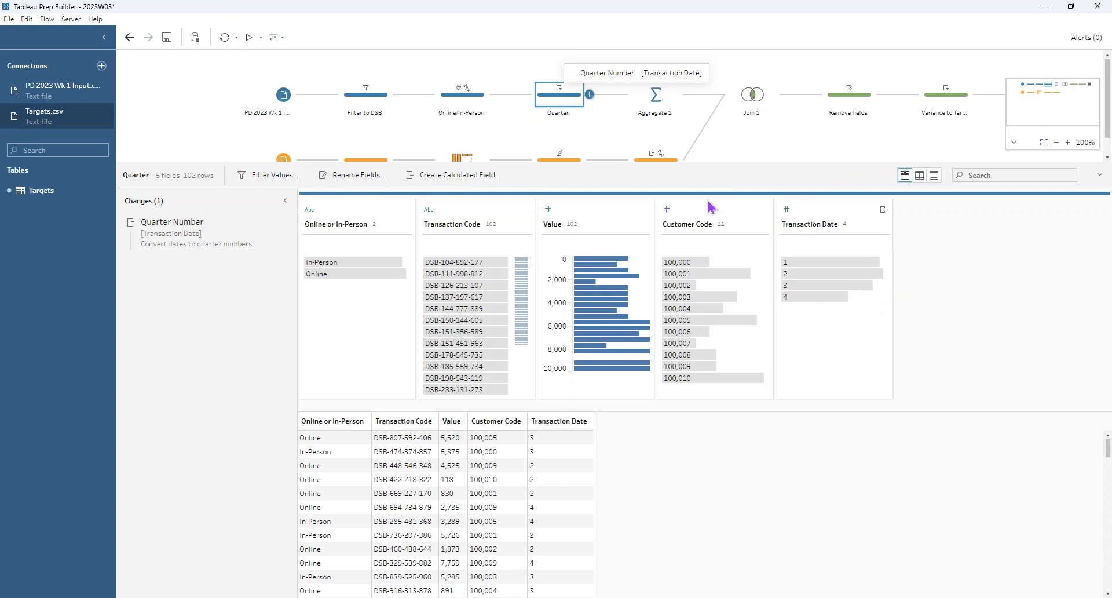
{"action": "mouse_move", "coordinate": [653, 114]}
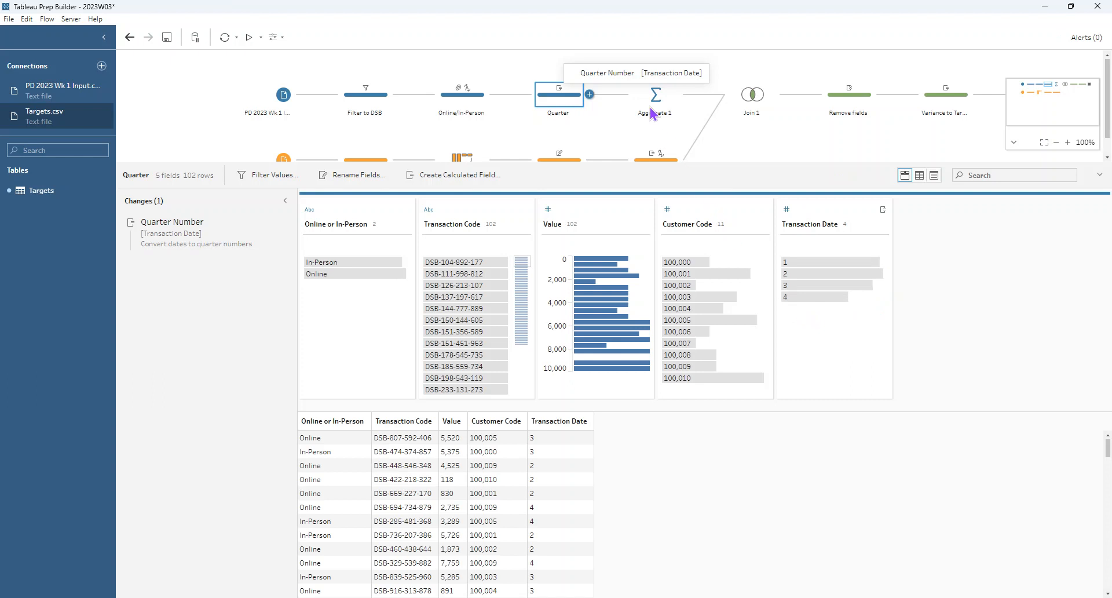
{"action": "mouse_move", "coordinate": [652, 108]}
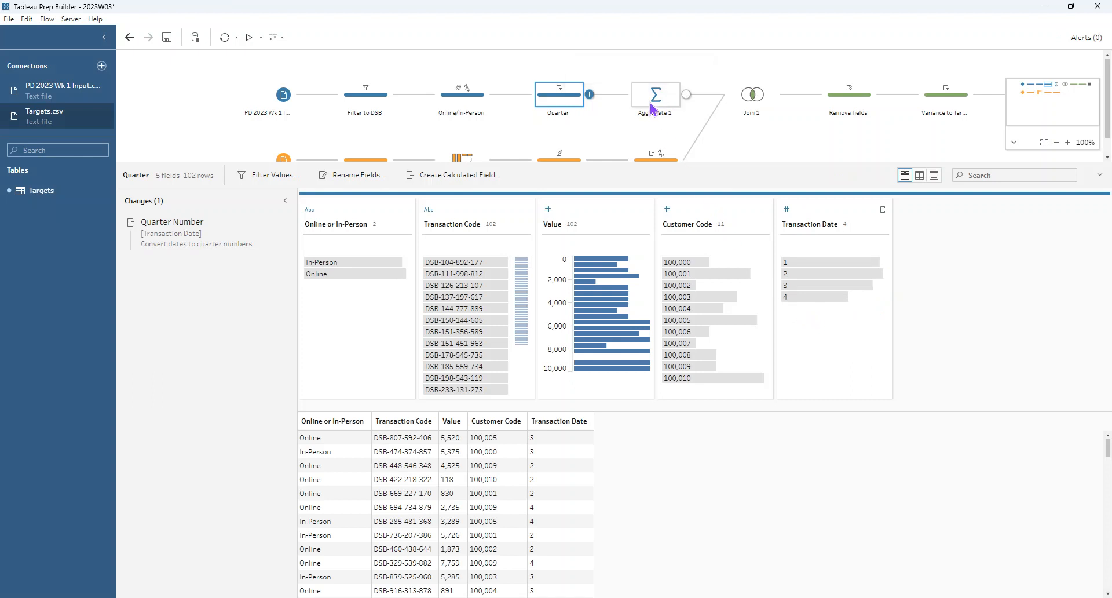
Step: Inspect Aggregate 1, grouping by channel and quarter and summing Value into 8 rows
{"action": "left_click", "coordinate": [655, 94]}
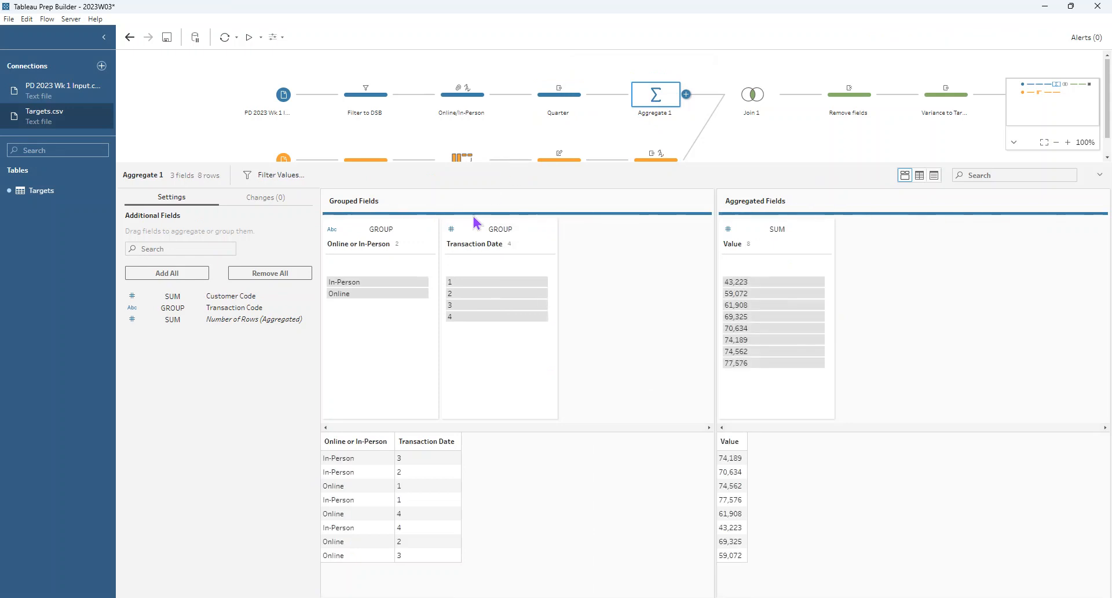
{"action": "mouse_move", "coordinate": [384, 266]}
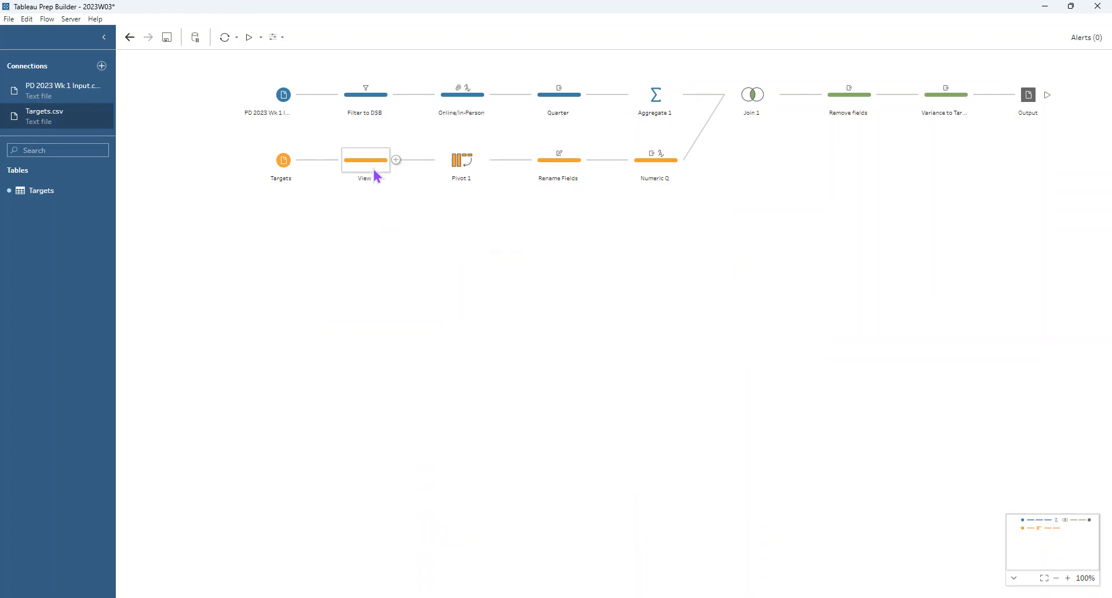
Step: Show the Targets View step and select its Q1–Q4 target columns for Online and In-Person
{"action": "left_click", "coordinate": [365, 159]}
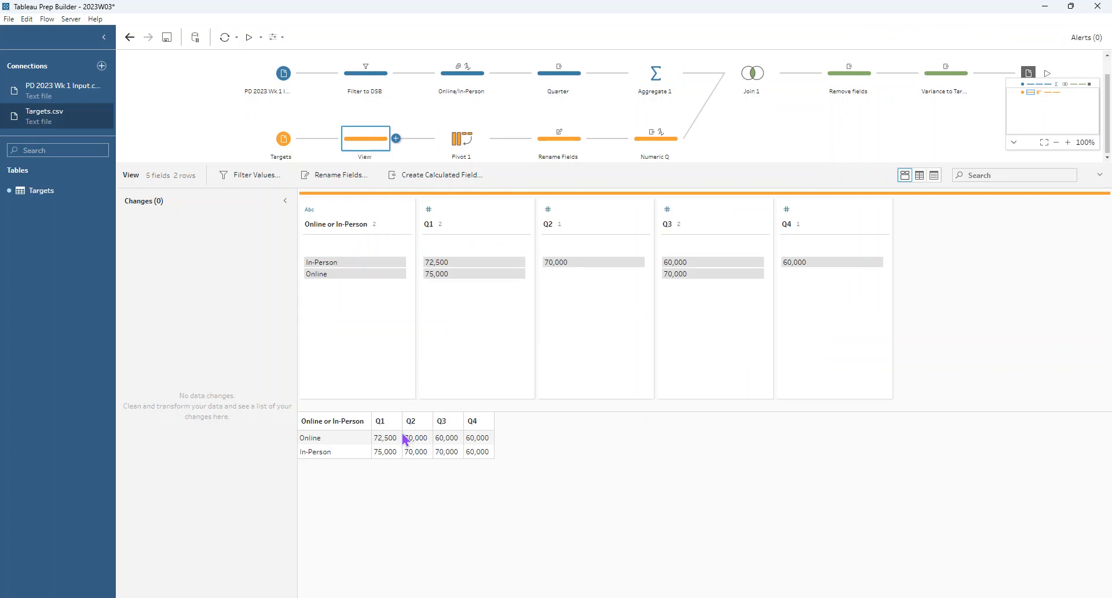
{"action": "mouse_move", "coordinate": [447, 413]}
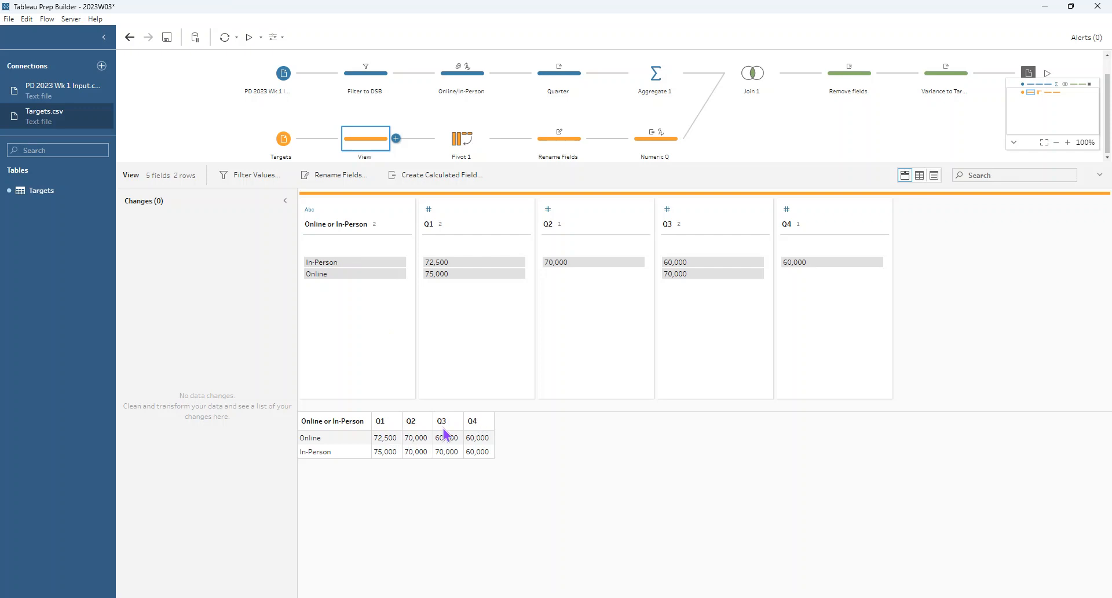
{"action": "mouse_move", "coordinate": [533, 414]}
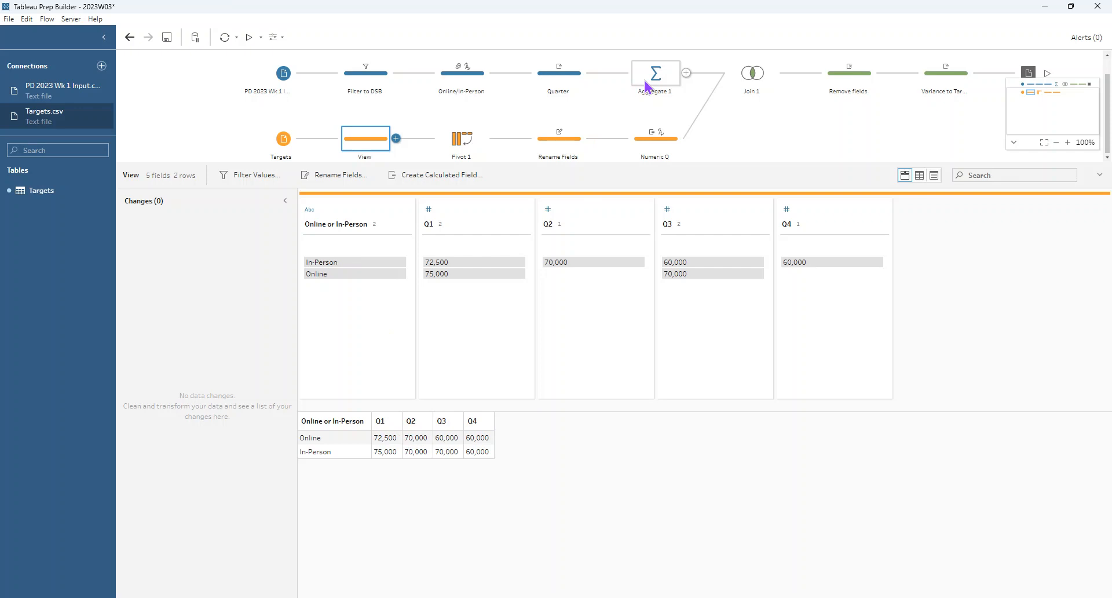
{"action": "mouse_move", "coordinate": [823, 231]}
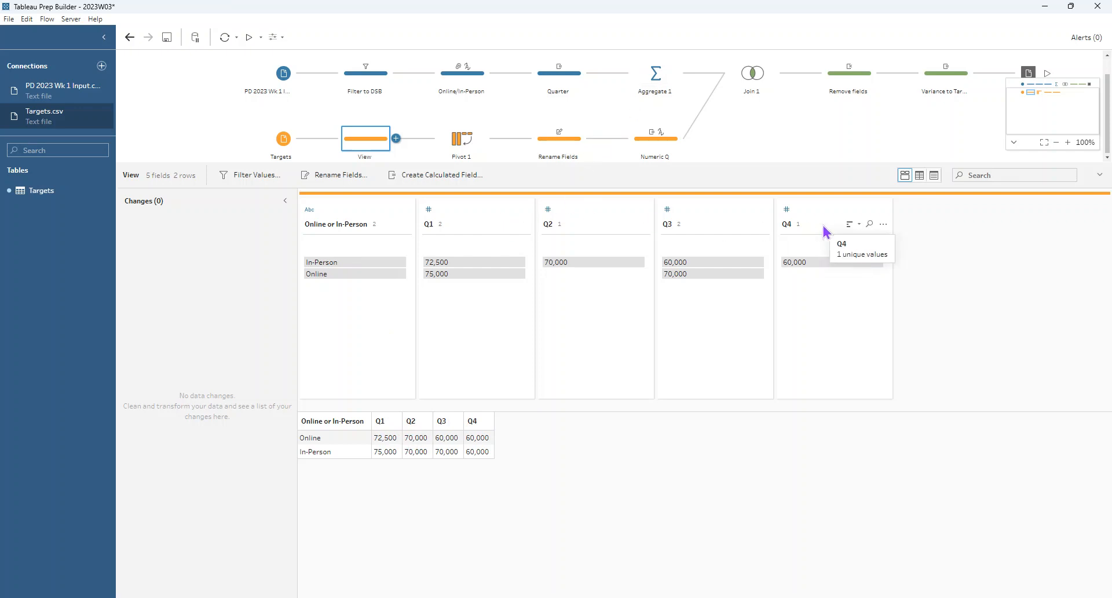
{"action": "left_click", "coordinate": [475, 224]}
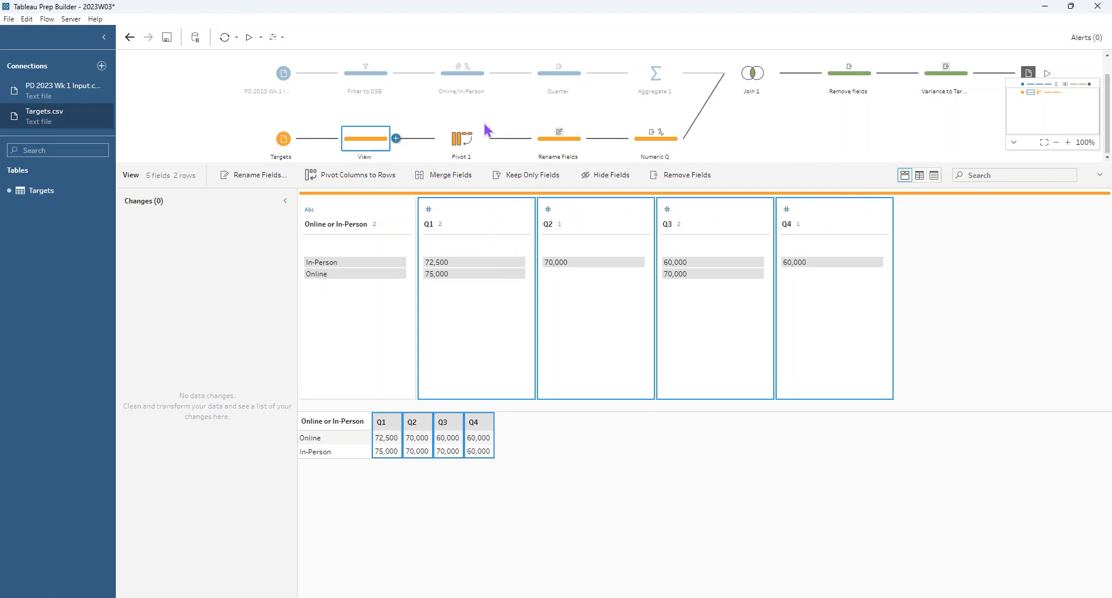
Step: In Pivot 1, keep Columns to Rows and move Q1–Q4 into Pivoted Fields, giving 8 rows
{"action": "left_click", "coordinate": [461, 138]}
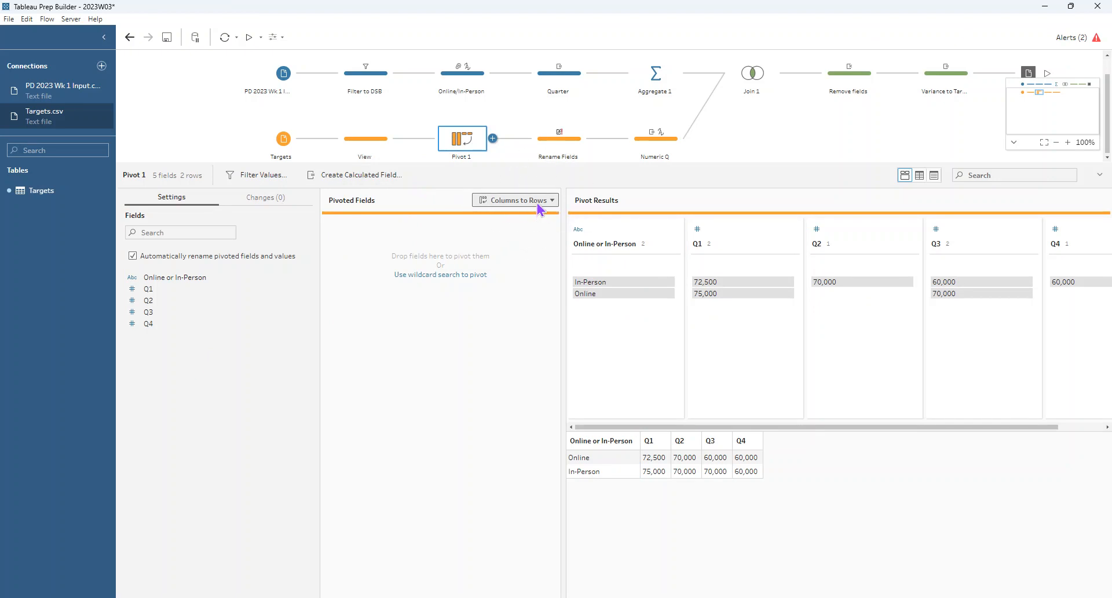
{"action": "left_click", "coordinate": [515, 199]}
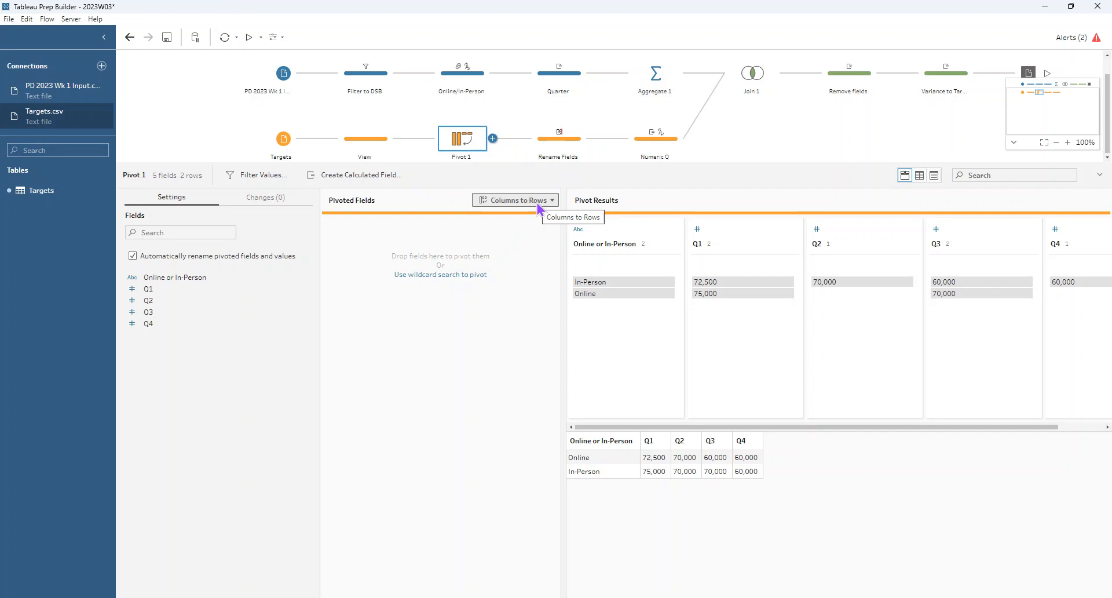
{"action": "mouse_move", "coordinate": [164, 275]}
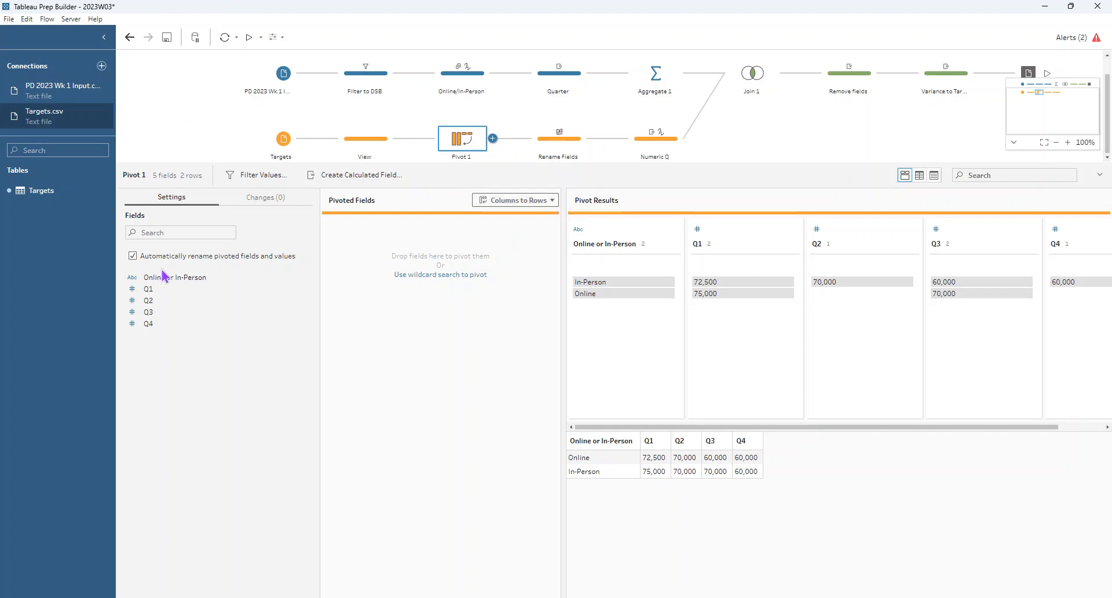
{"action": "left_click", "coordinate": [148, 288]}
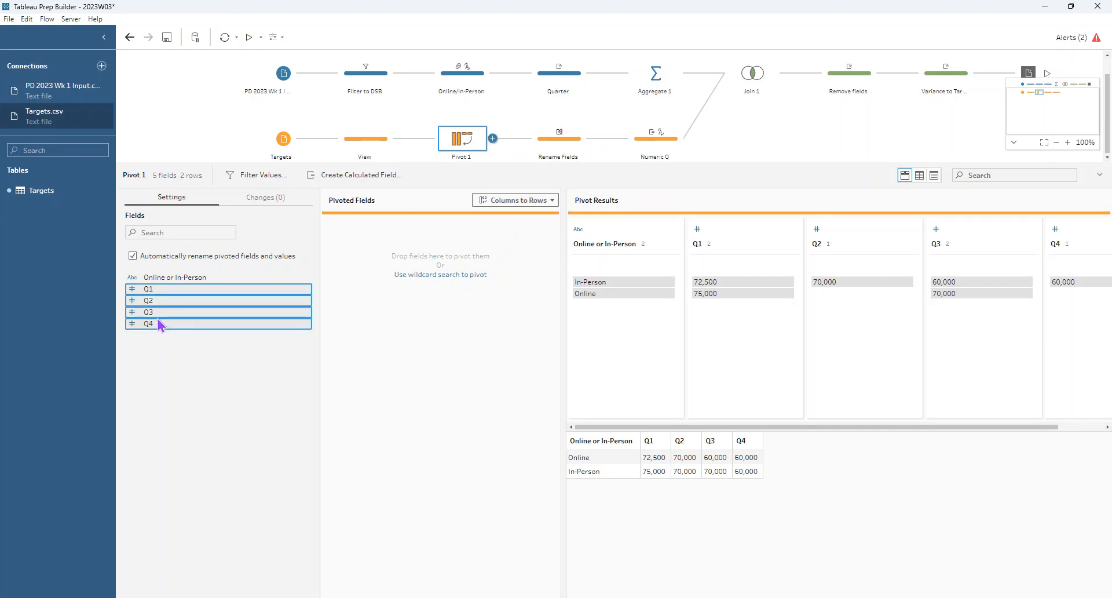
{"action": "left_click_drag", "start_coordinate": [149, 323], "coordinate": [389, 312]}
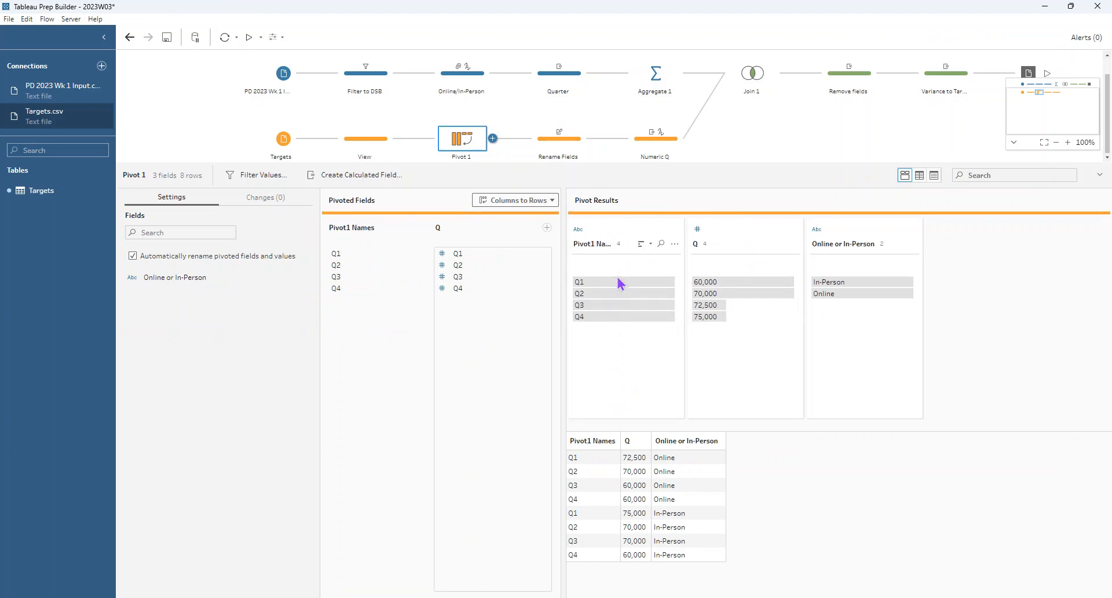
{"action": "mouse_move", "coordinate": [697, 245]}
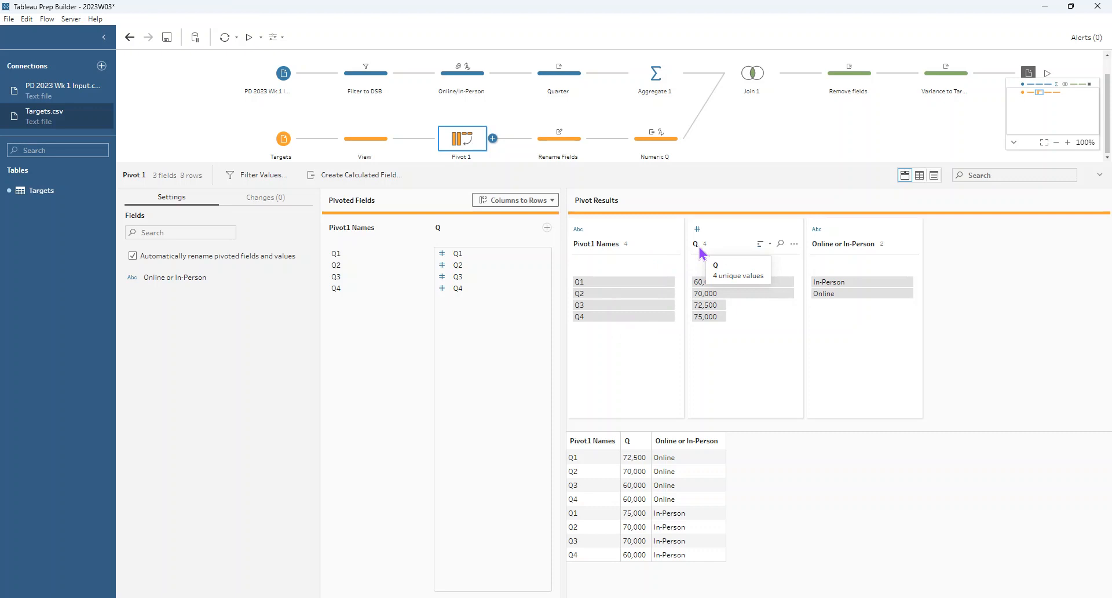
{"action": "mouse_move", "coordinate": [627, 248]}
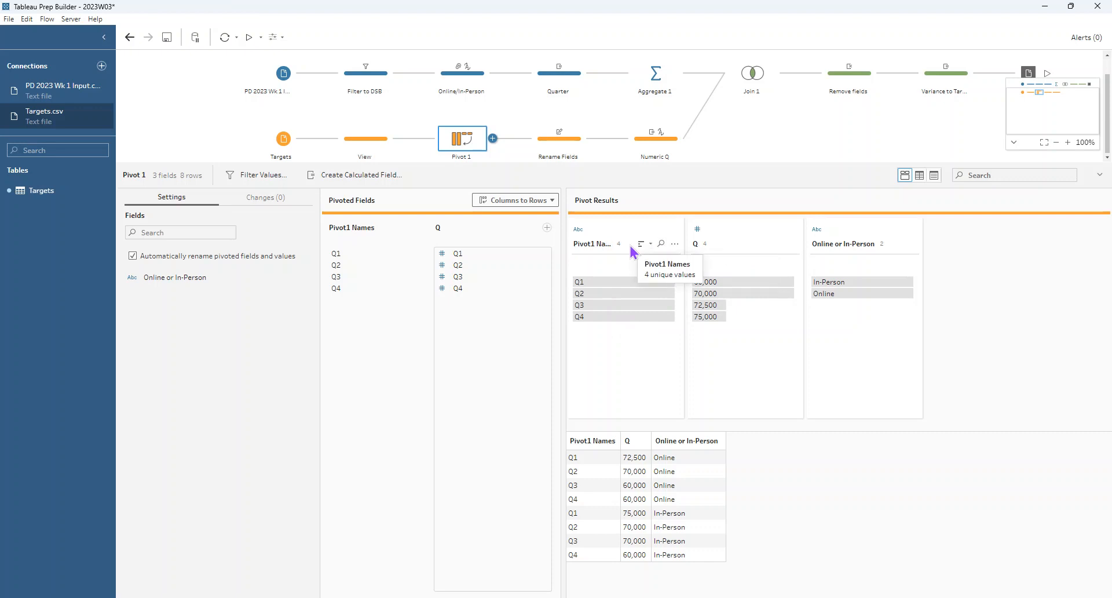
{"action": "mouse_move", "coordinate": [710, 250]}
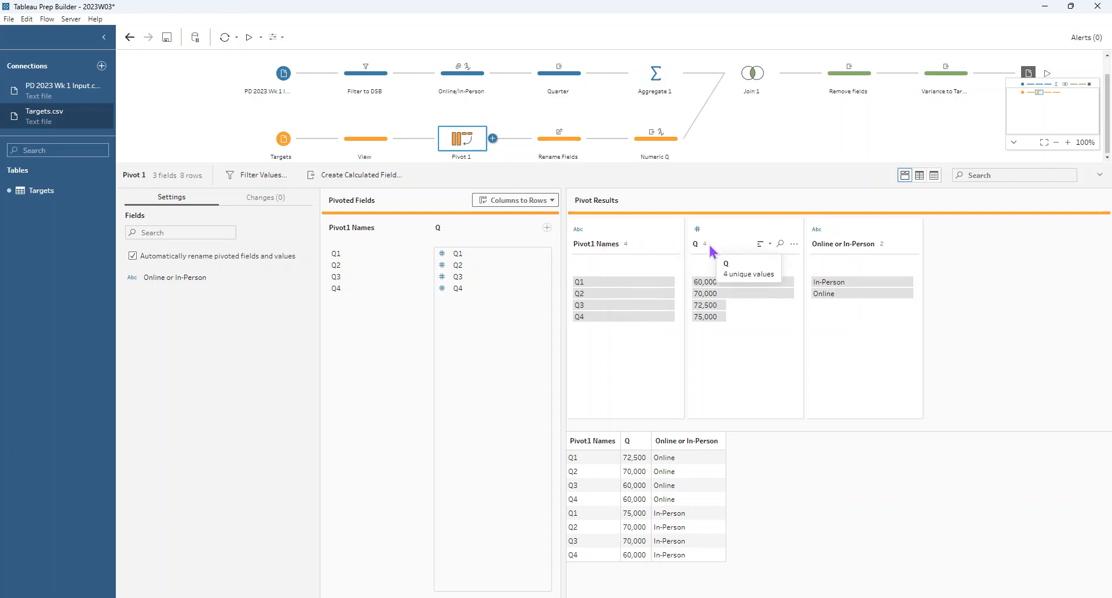
Step: Compare Rename Fields (Quarter, Quarterly Targets) against Aggregate 1's values, ending on Rename Fields
{"action": "left_click", "coordinate": [558, 138]}
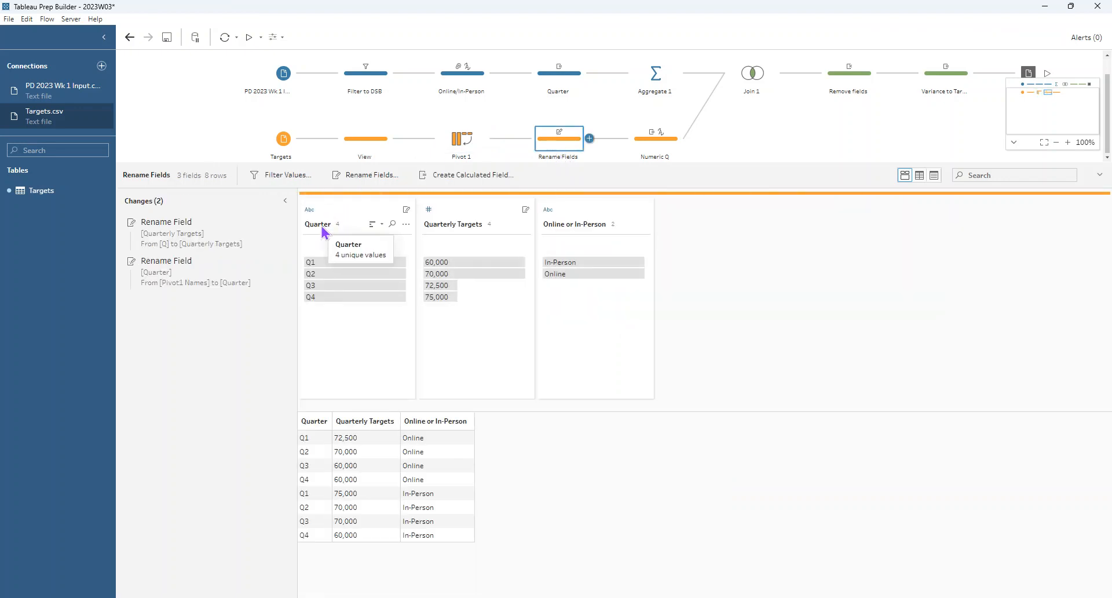
{"action": "mouse_move", "coordinate": [329, 255]}
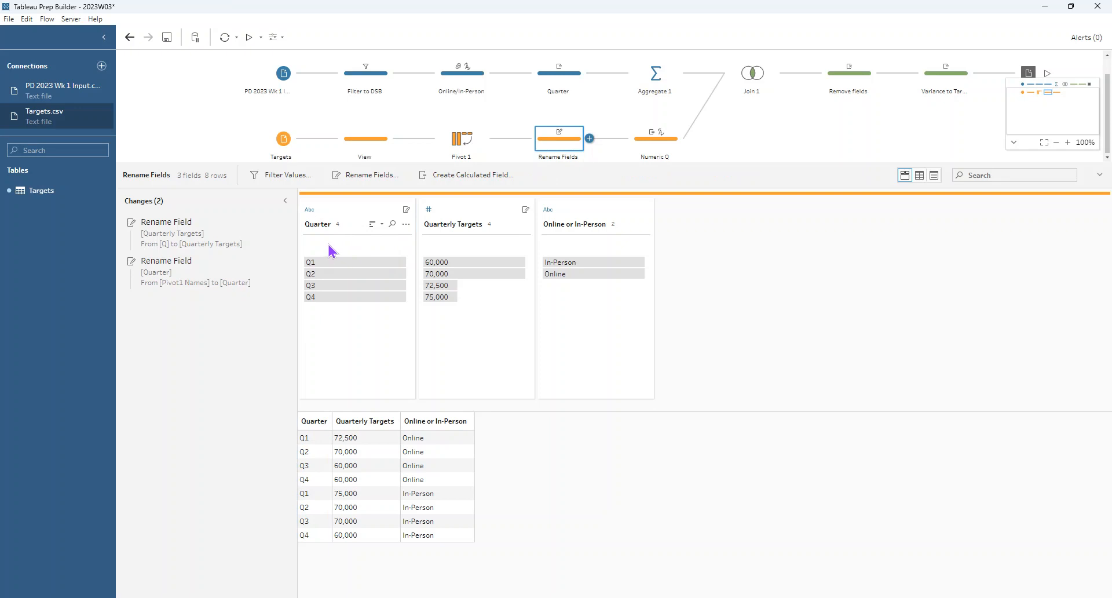
{"action": "mouse_move", "coordinate": [222, 186]}
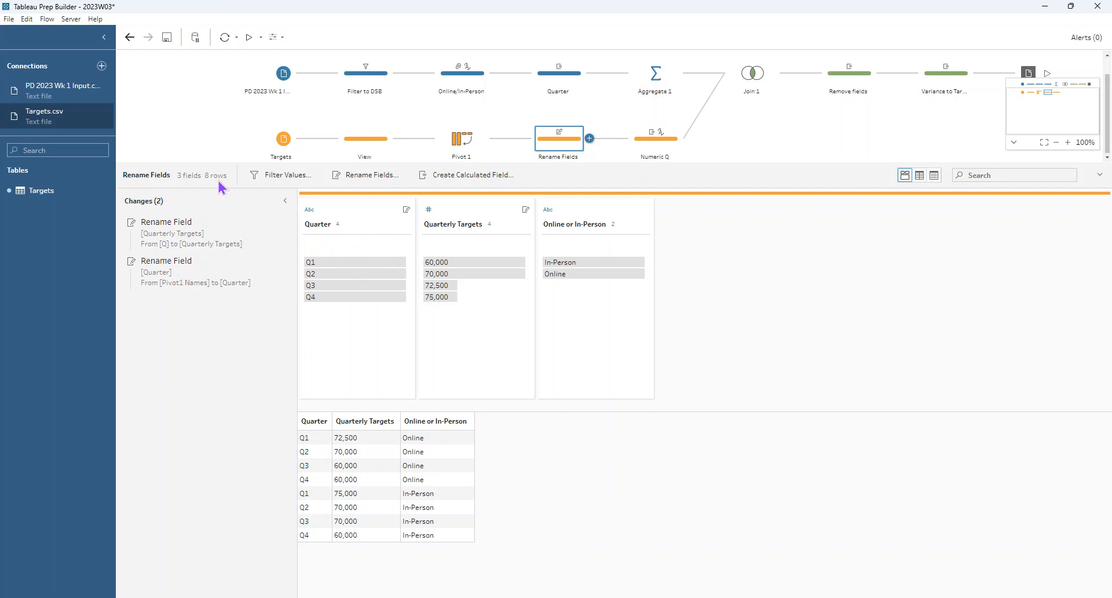
{"action": "left_click", "coordinate": [654, 73]}
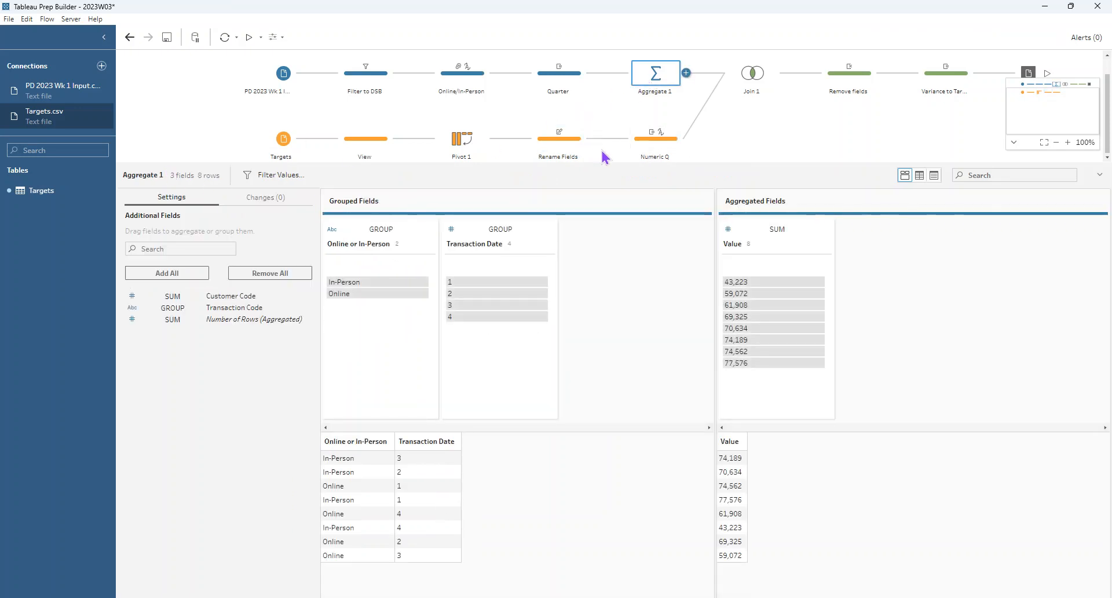
{"action": "mouse_move", "coordinate": [594, 149]}
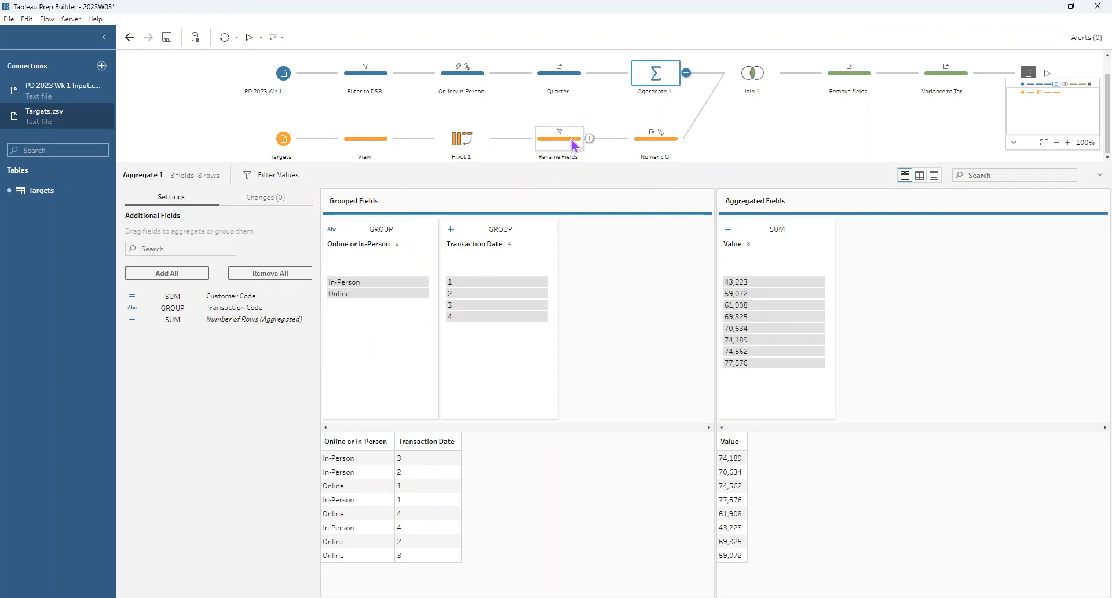
{"action": "left_click", "coordinate": [558, 137]}
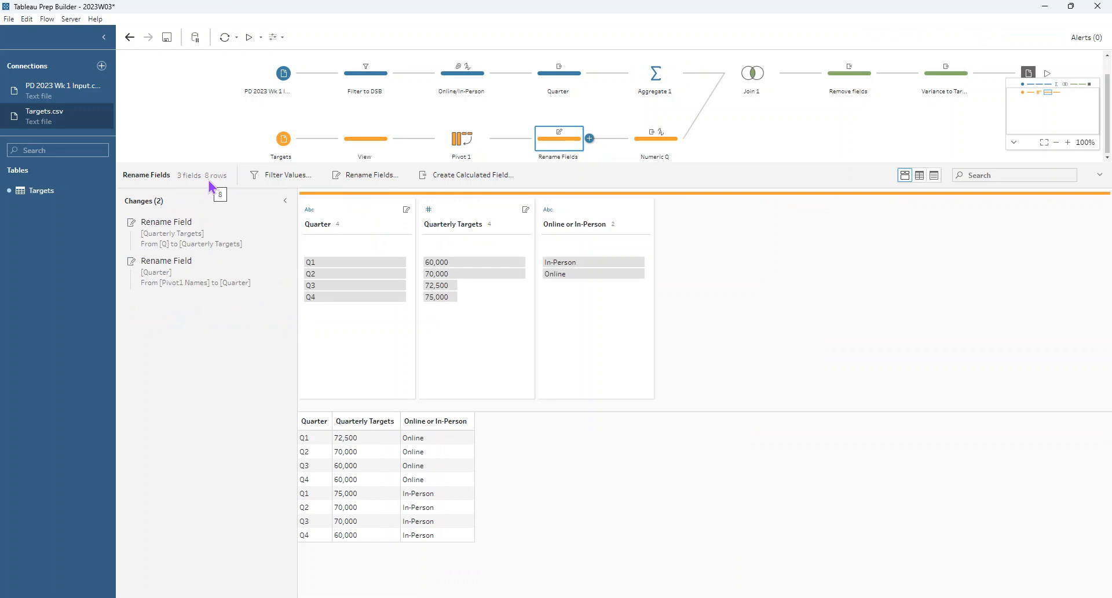
{"action": "mouse_move", "coordinate": [695, 101]}
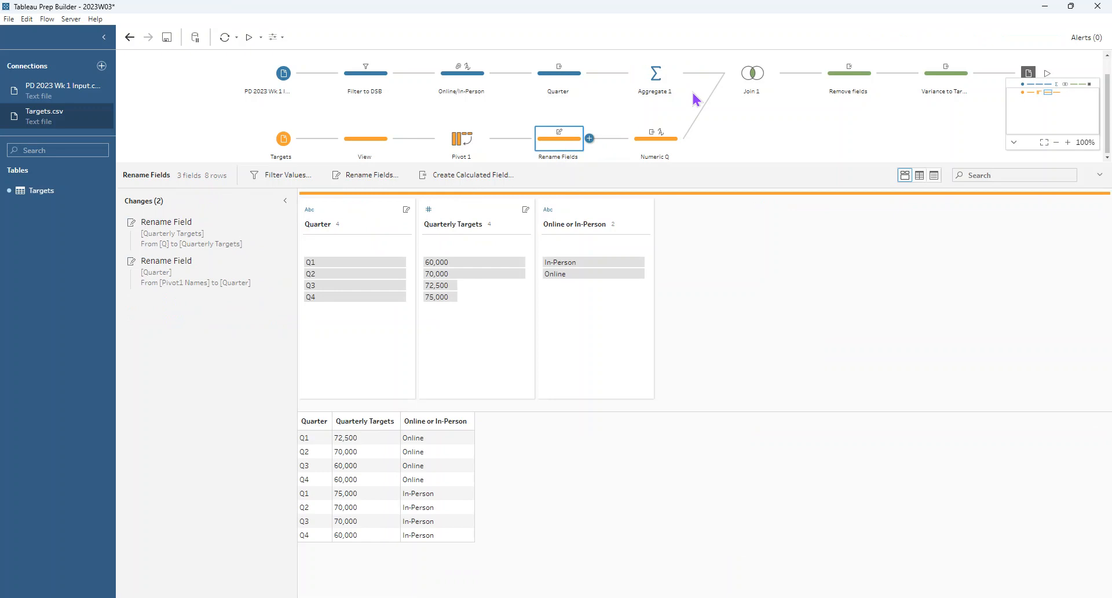
{"action": "mouse_move", "coordinate": [288, 444]}
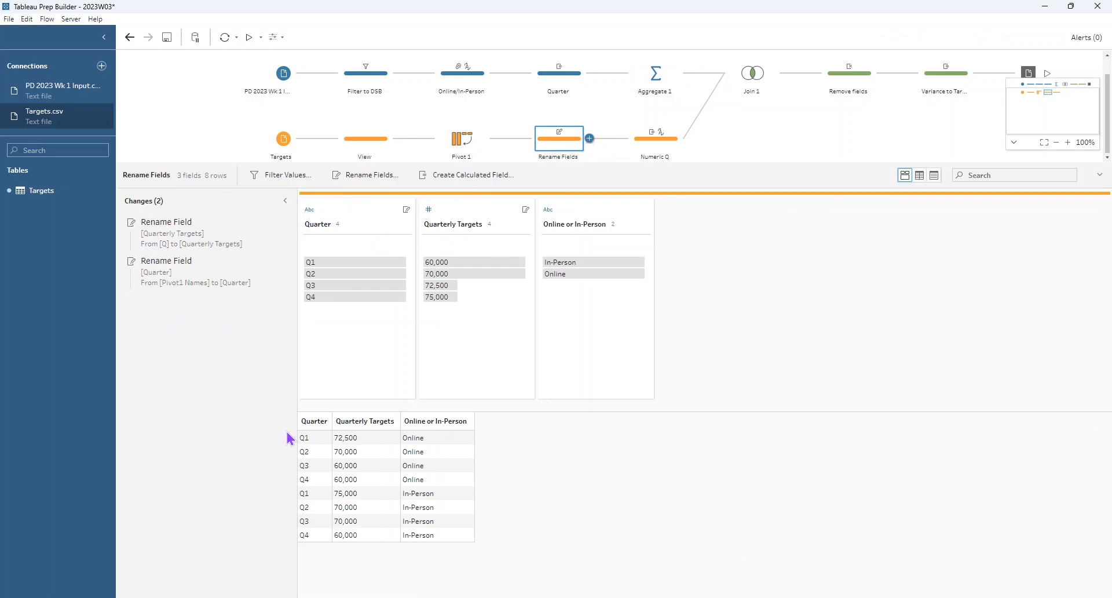
{"action": "mouse_move", "coordinate": [309, 454]}
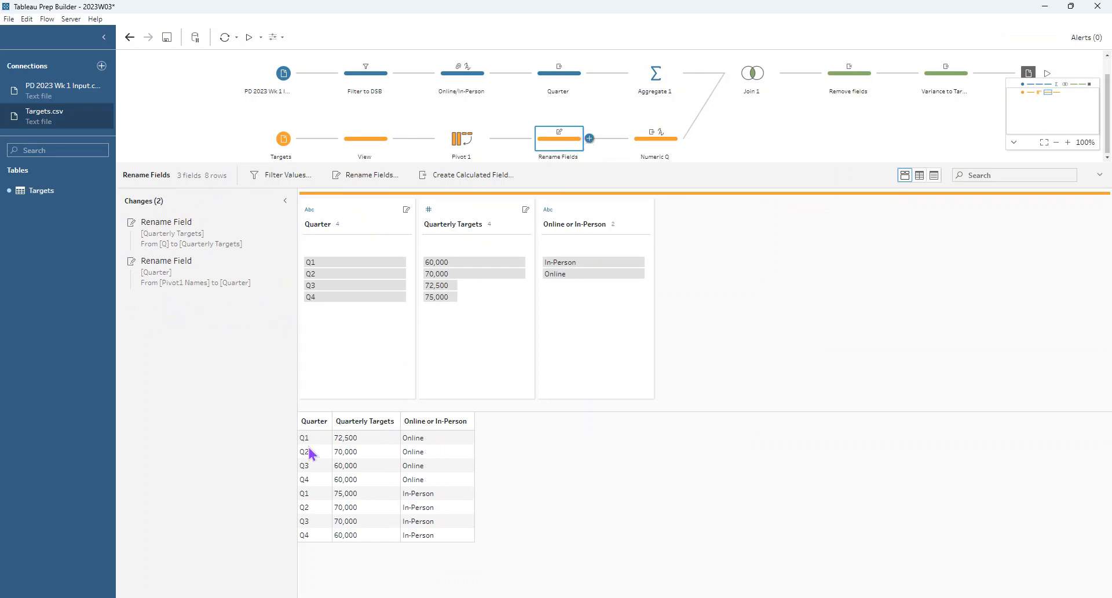
{"action": "left_click", "coordinate": [655, 73]}
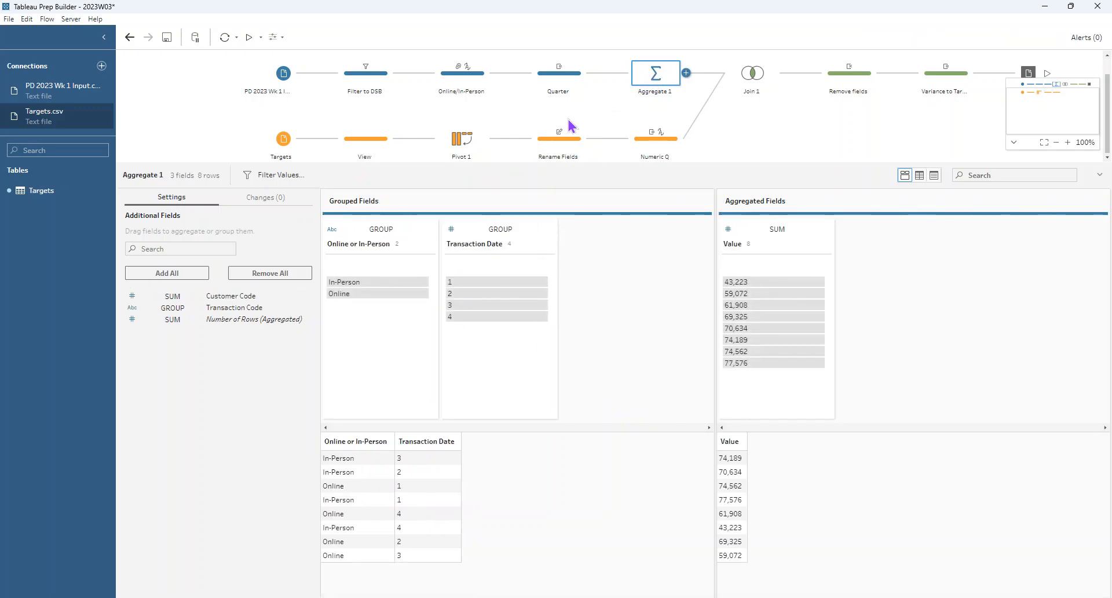
{"action": "left_click", "coordinate": [558, 137]}
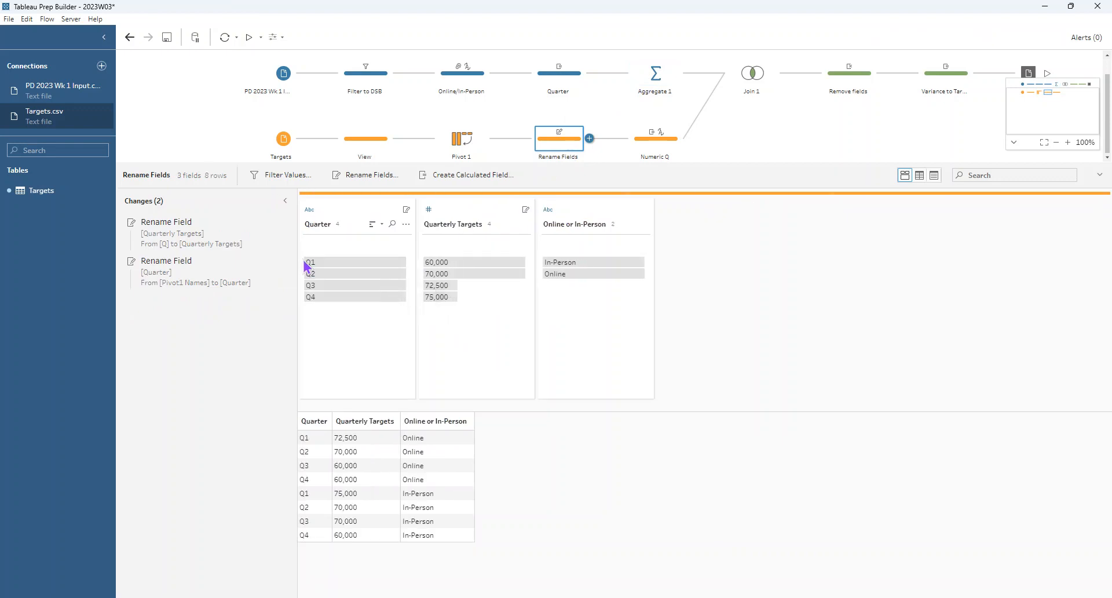
{"action": "mouse_move", "coordinate": [318, 239]}
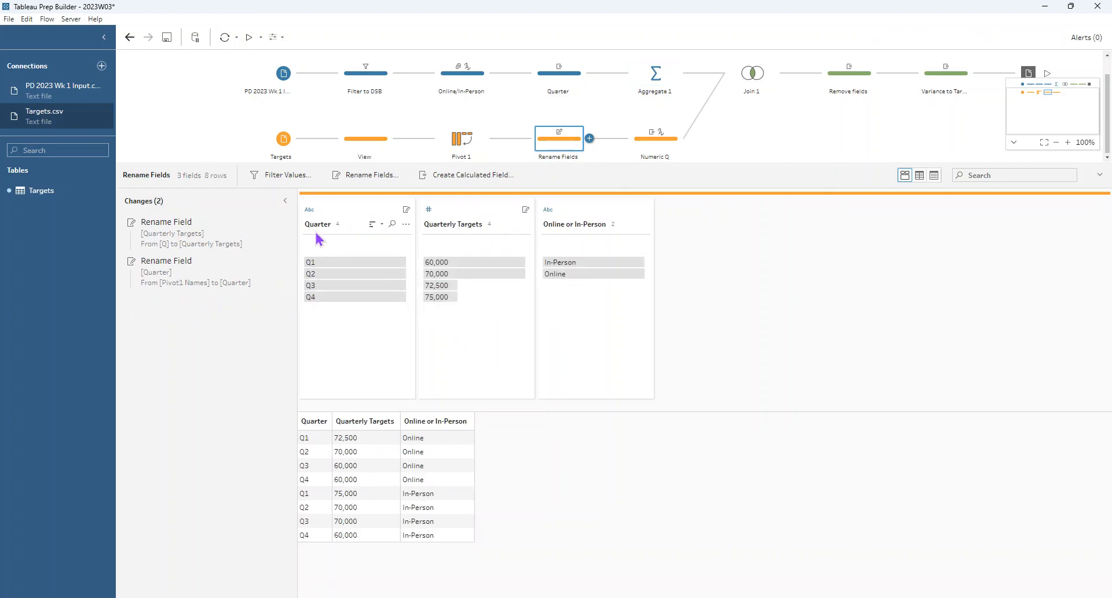
{"action": "mouse_move", "coordinate": [305, 219]}
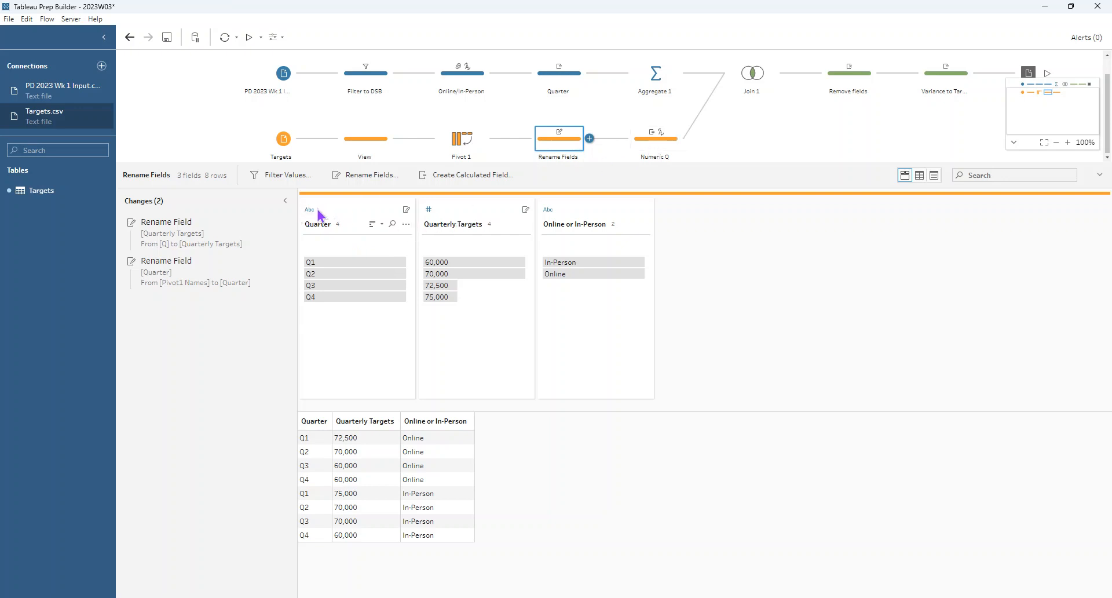
{"action": "mouse_move", "coordinate": [406, 224]}
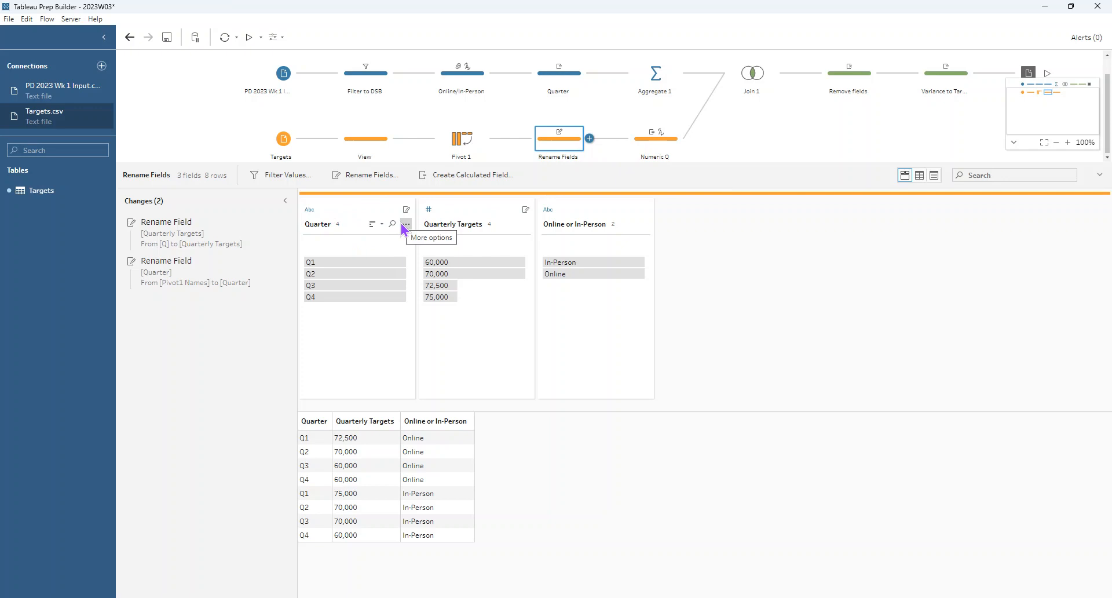
Step: Review the Quarter field and Numeric Q's changes, then show Join 1 matching channel and quarter into 8 rows
{"action": "left_click", "coordinate": [405, 224]}
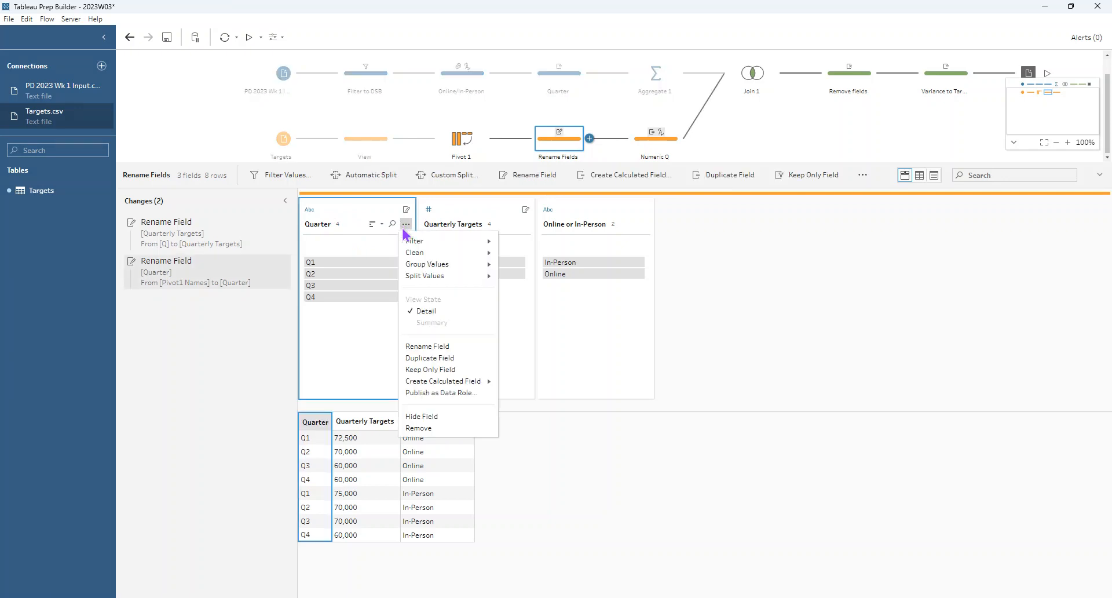
{"action": "mouse_move", "coordinate": [415, 252]}
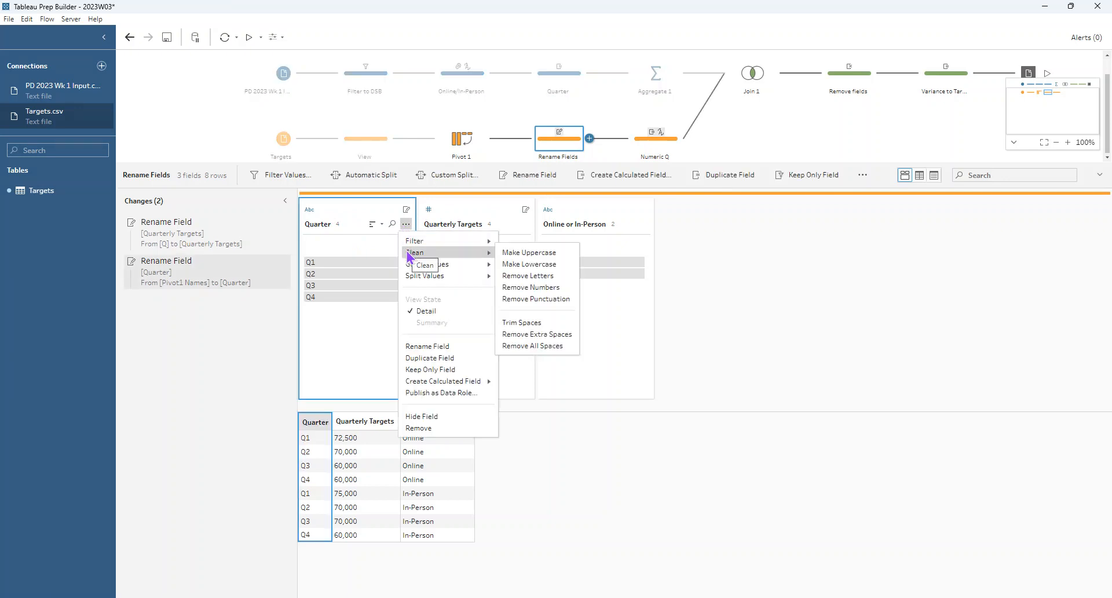
{"action": "mouse_move", "coordinate": [365, 346]}
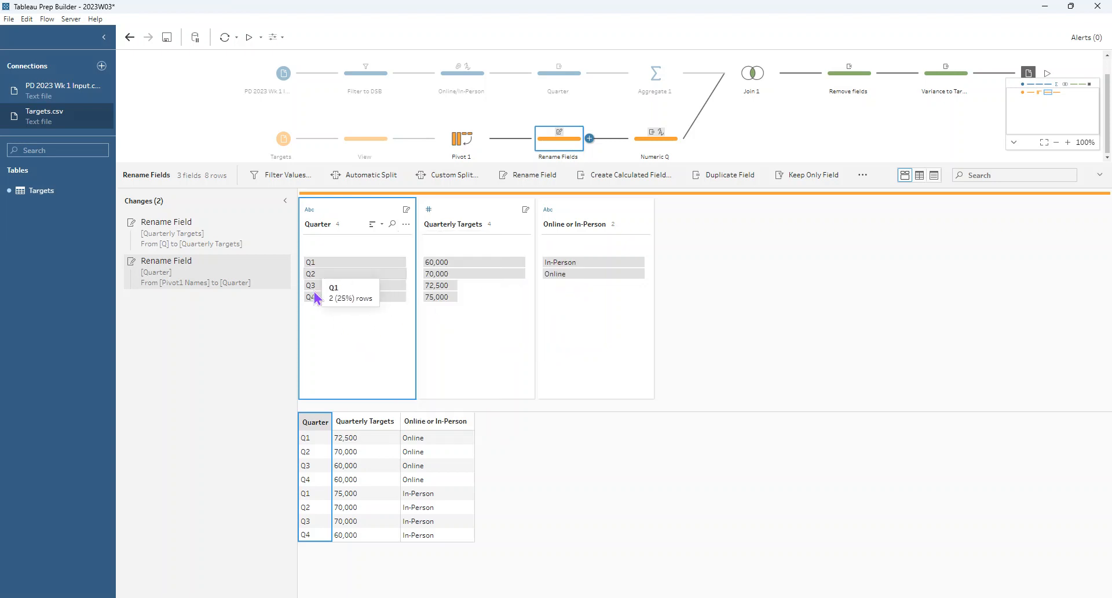
{"action": "left_click", "coordinate": [310, 209]}
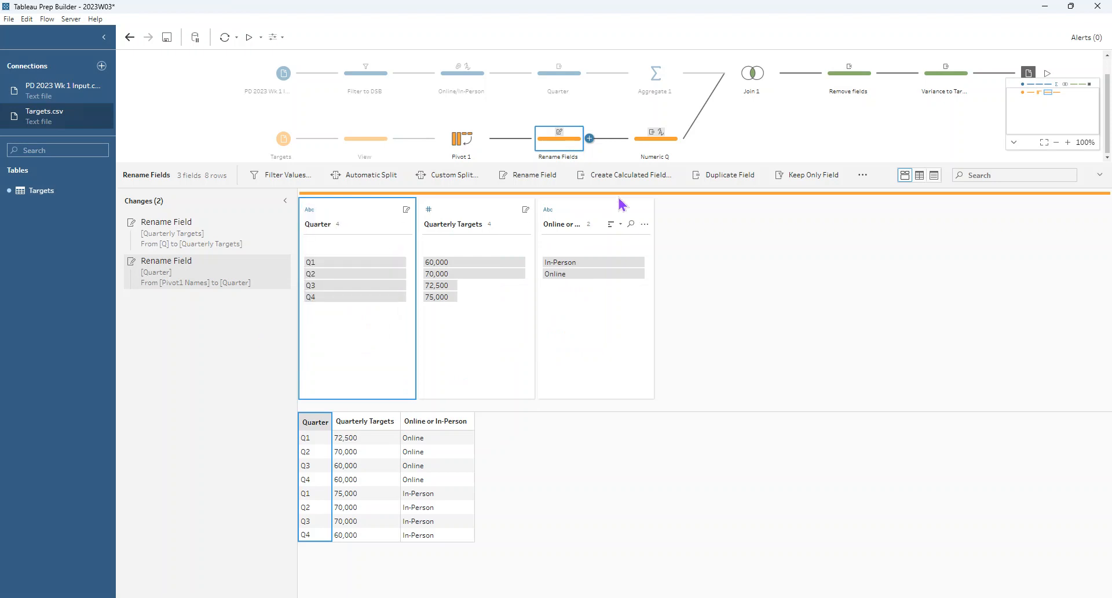
{"action": "left_click", "coordinate": [655, 139]}
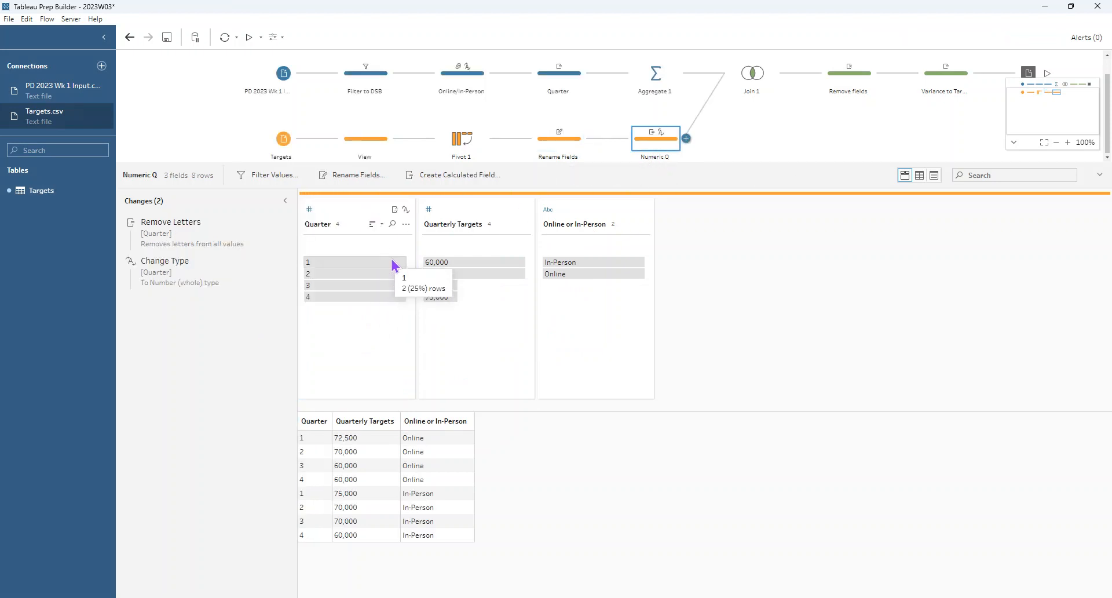
{"action": "left_click", "coordinate": [752, 72]}
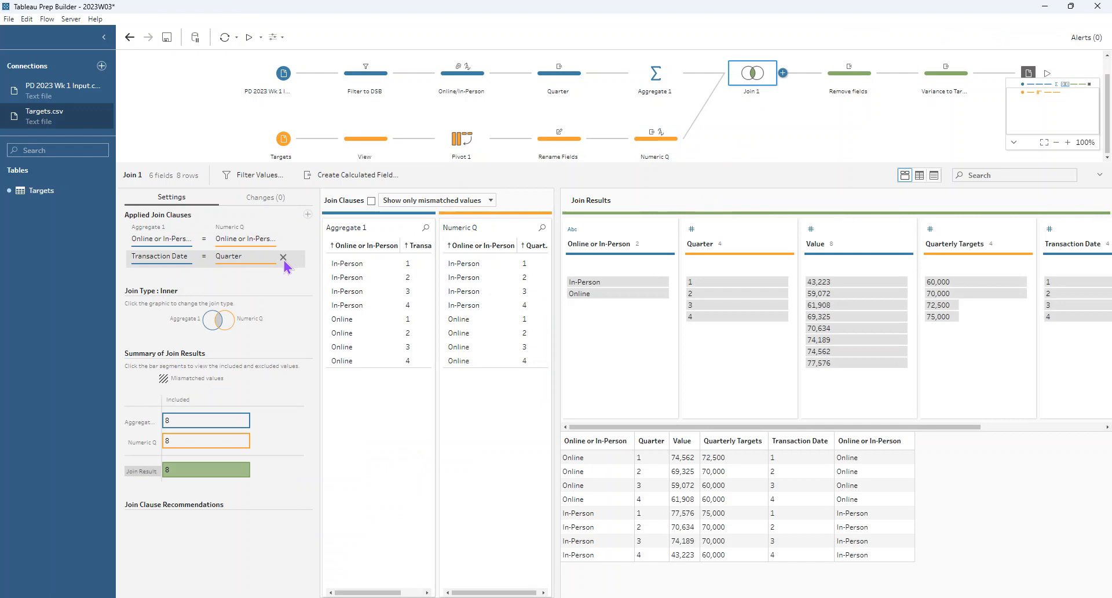
{"action": "left_click", "coordinate": [283, 257]}
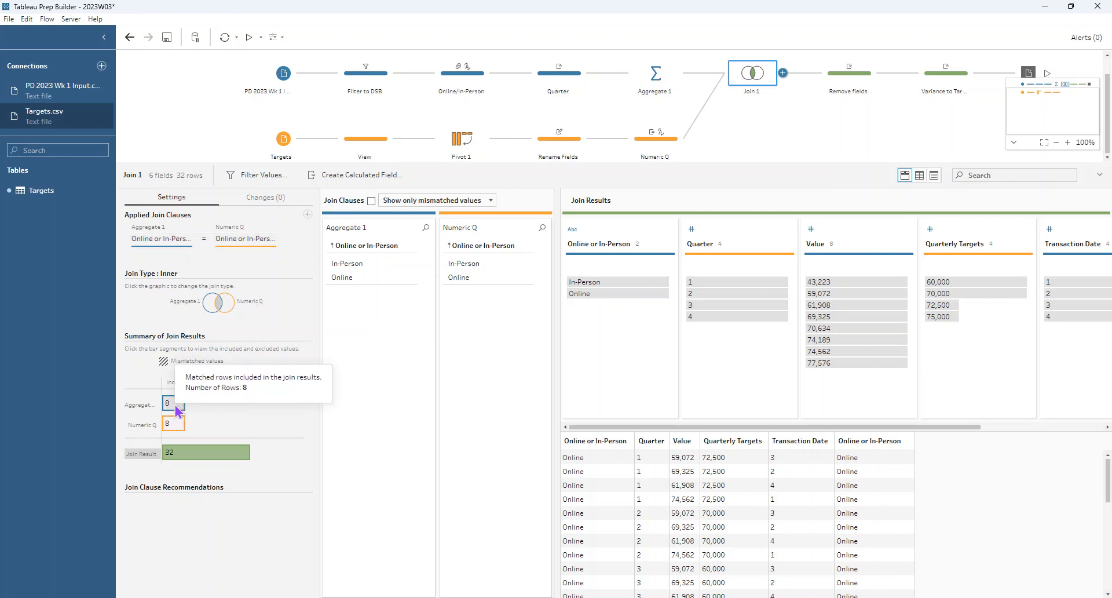
{"action": "mouse_move", "coordinate": [179, 460]}
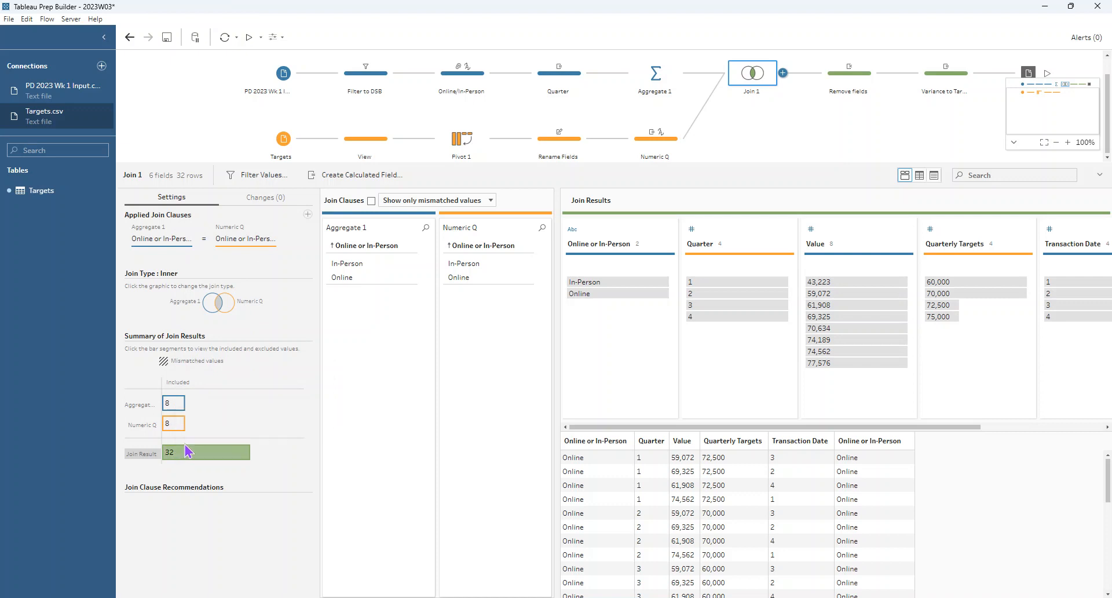
{"action": "mouse_move", "coordinate": [183, 451]}
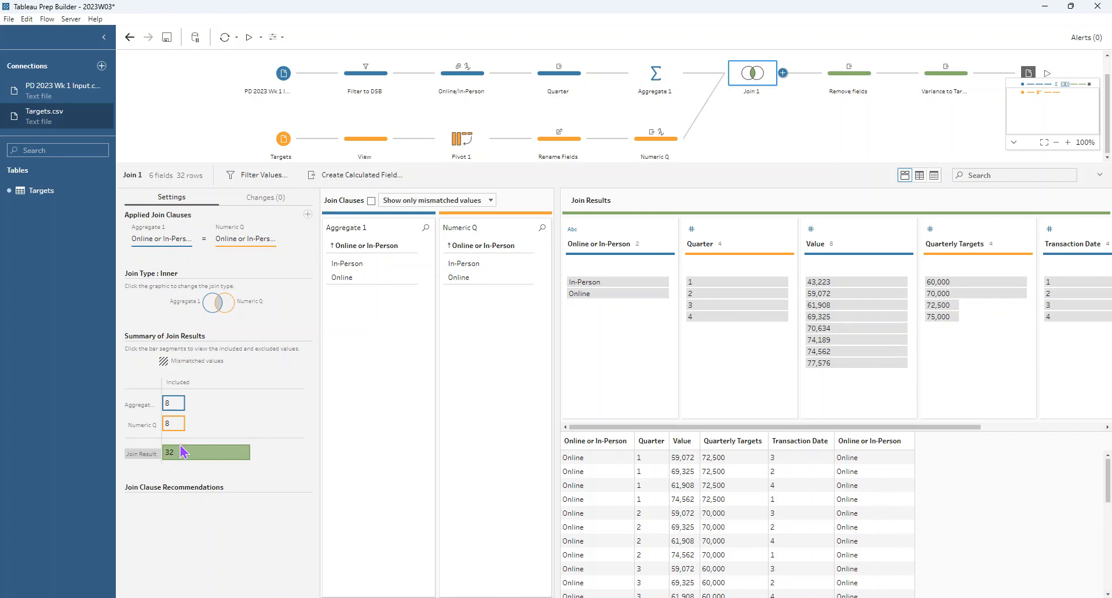
{"action": "left_click", "coordinate": [647, 456]}
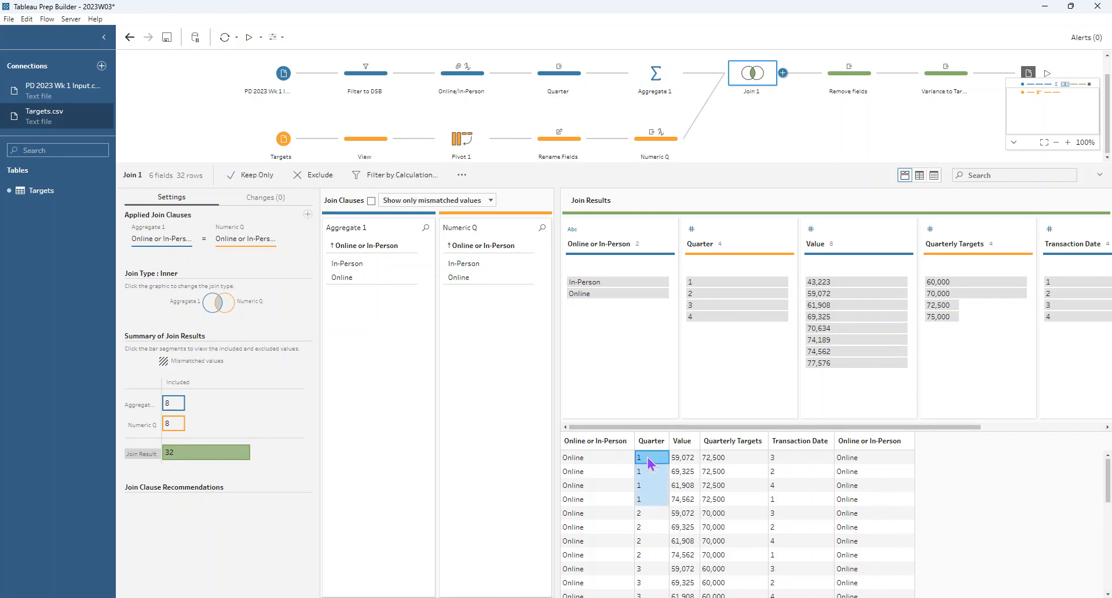
{"action": "mouse_move", "coordinate": [792, 487]}
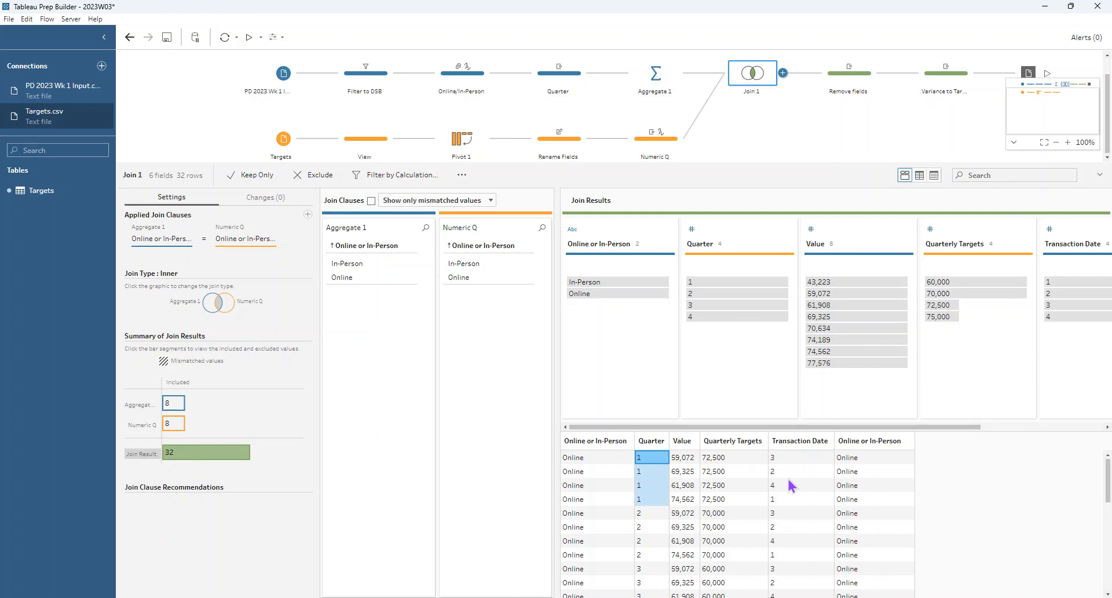
{"action": "left_click", "coordinate": [801, 498]}
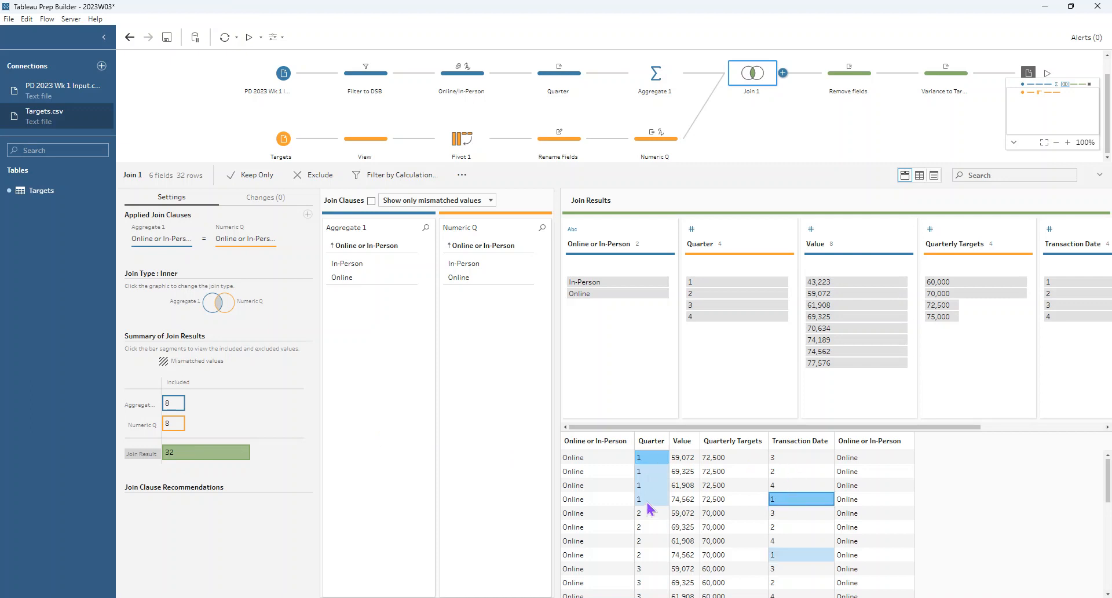
{"action": "mouse_move", "coordinate": [290, 264]}
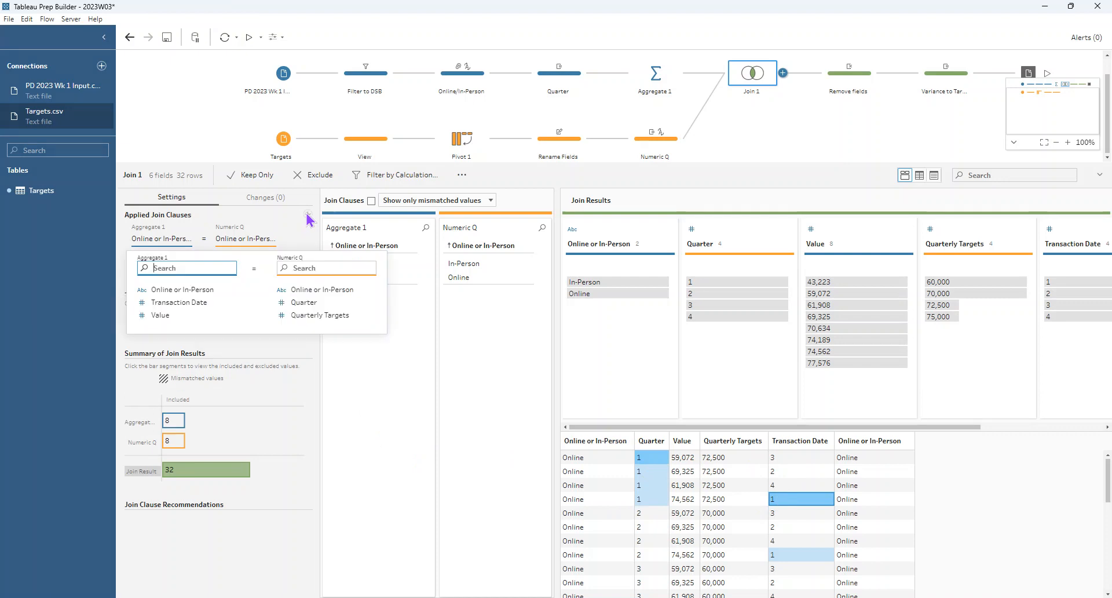
{"action": "left_click", "coordinate": [179, 301]}
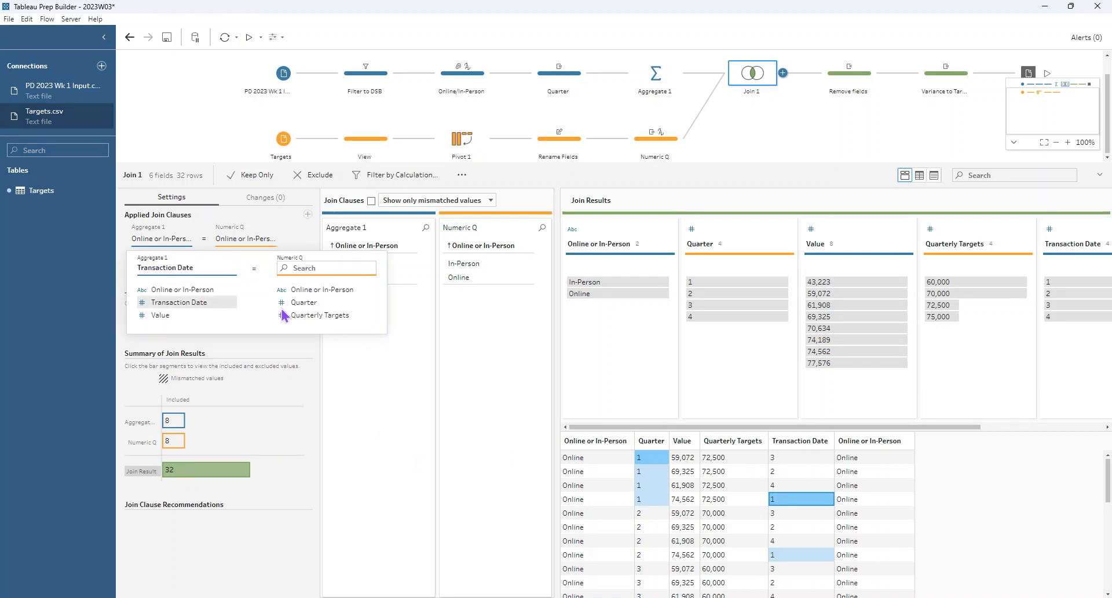
{"action": "left_click", "coordinate": [303, 302]}
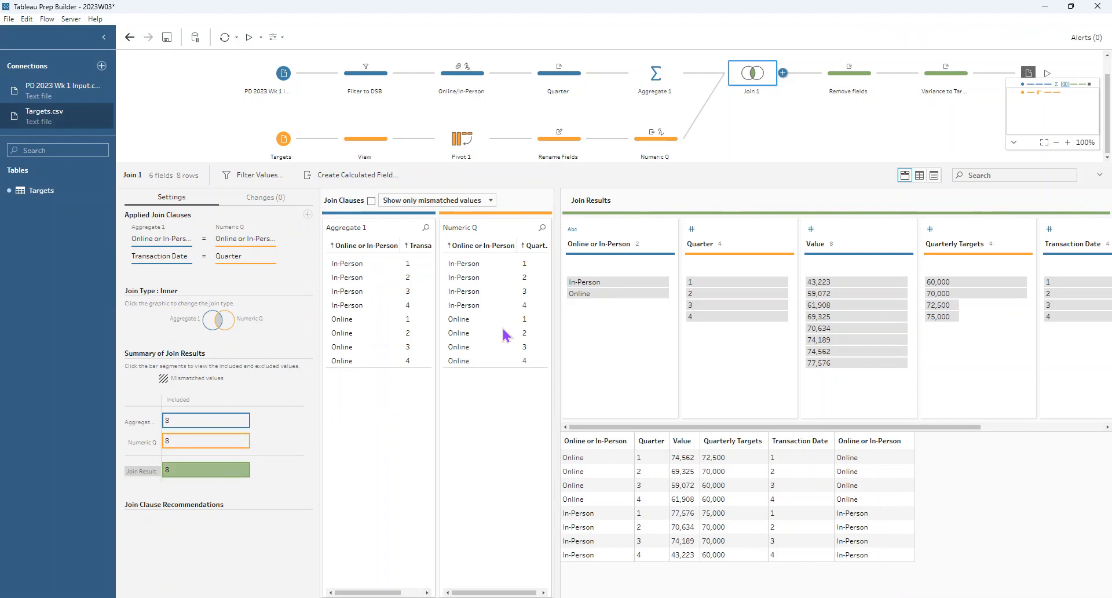
{"action": "left_click", "coordinate": [848, 73]}
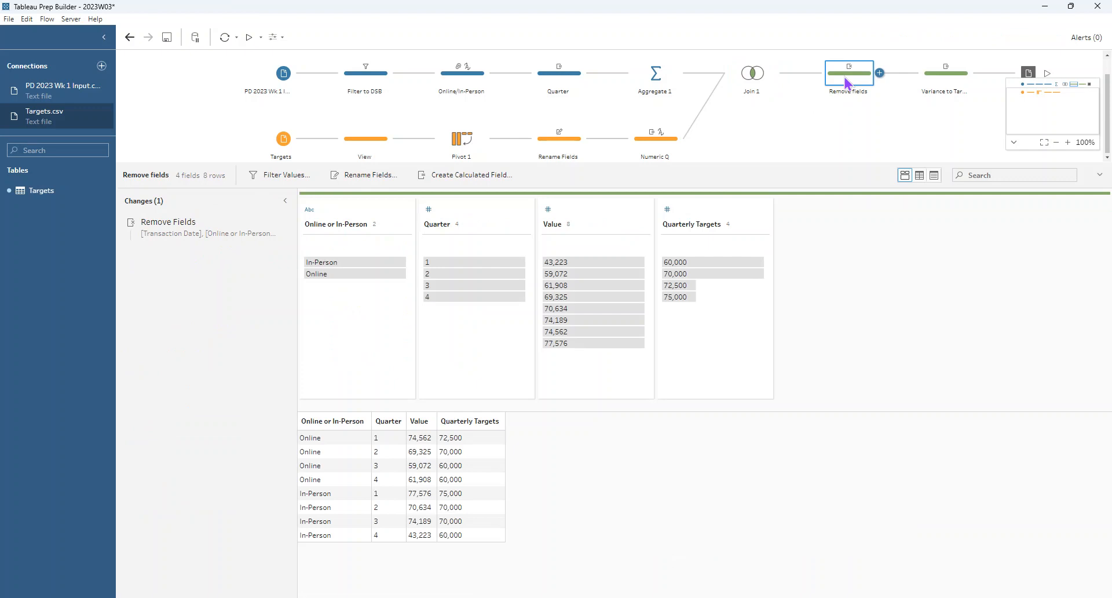
{"action": "mouse_move", "coordinate": [655, 74]}
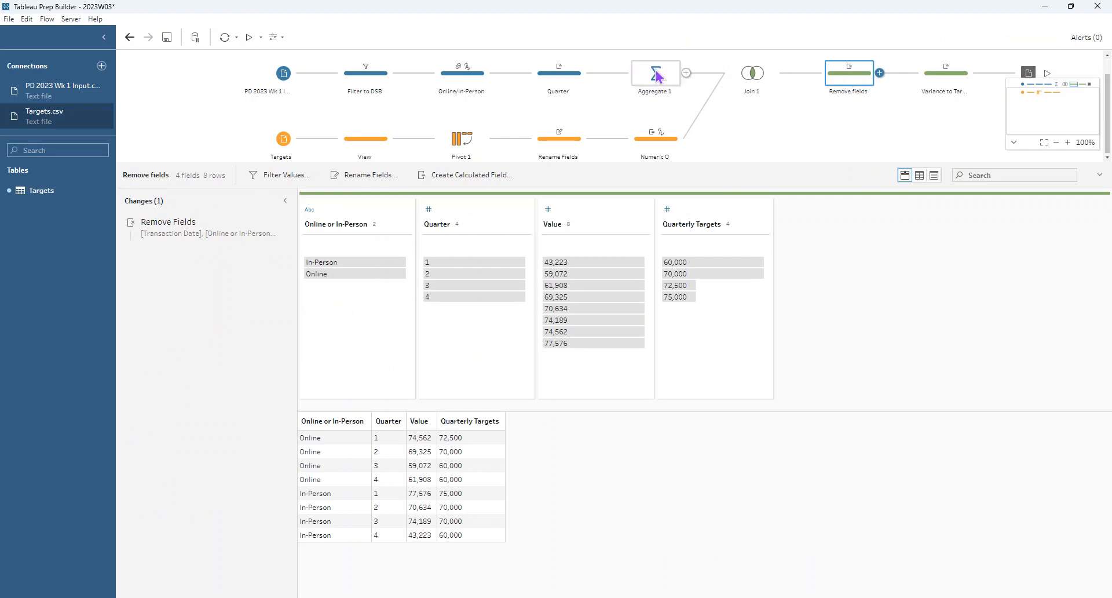
{"action": "mouse_move", "coordinate": [640, 92]}
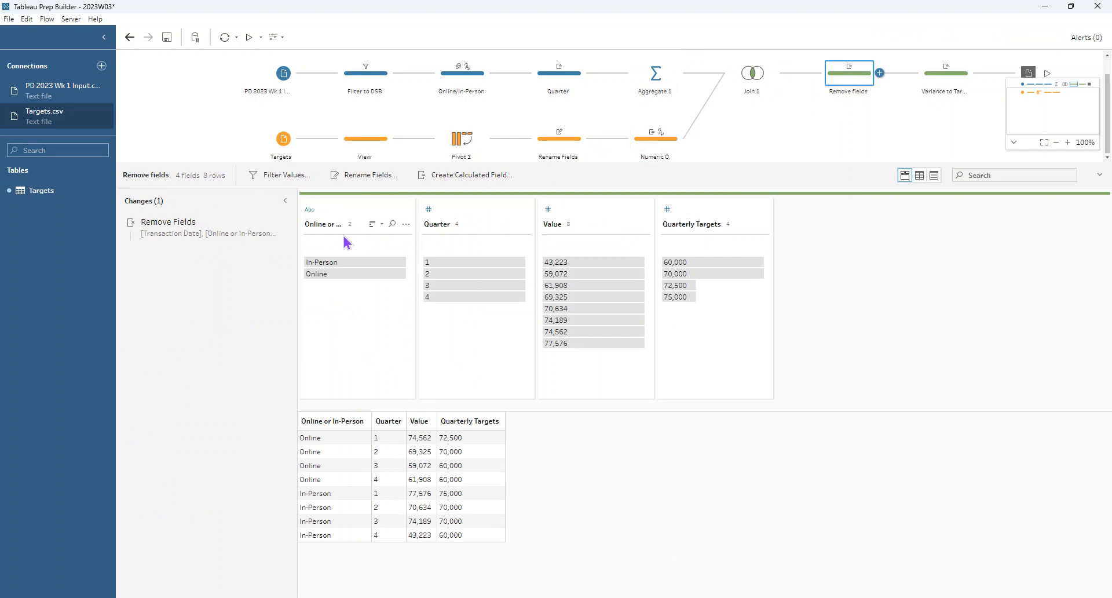
{"action": "mouse_move", "coordinate": [398, 251]}
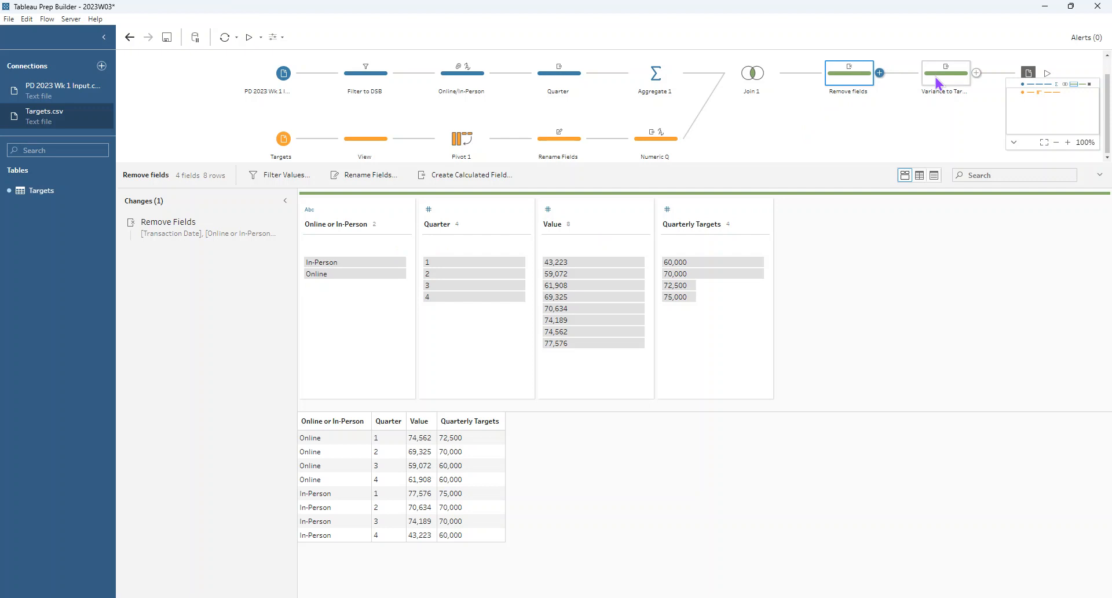
Step: Show the Variance to Target step computing Value minus Quarterly Targets across 8 rows
{"action": "left_click", "coordinate": [945, 72]}
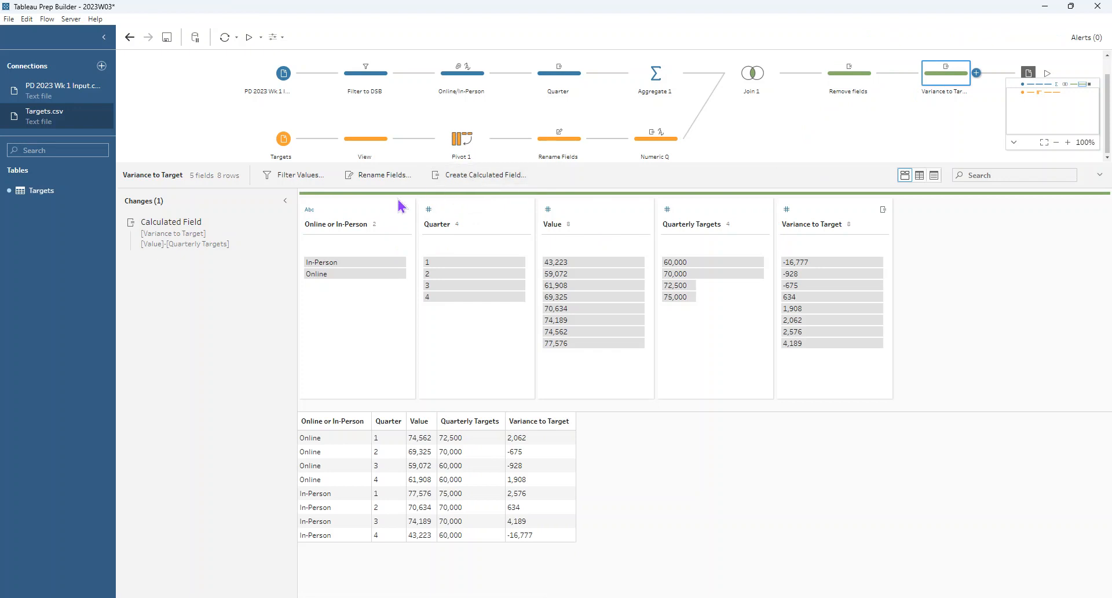
Step: Review the Variance to Target formula, Value minus Quarterly Targets, and leave it unchanged
{"action": "left_click", "coordinate": [170, 221]}
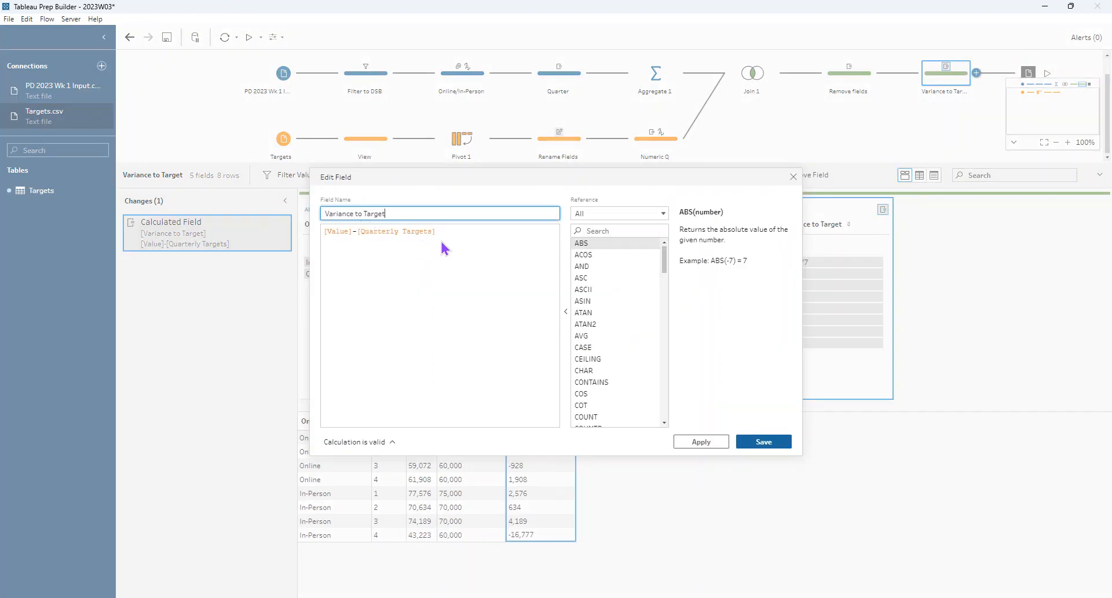
{"action": "mouse_move", "coordinate": [485, 214]}
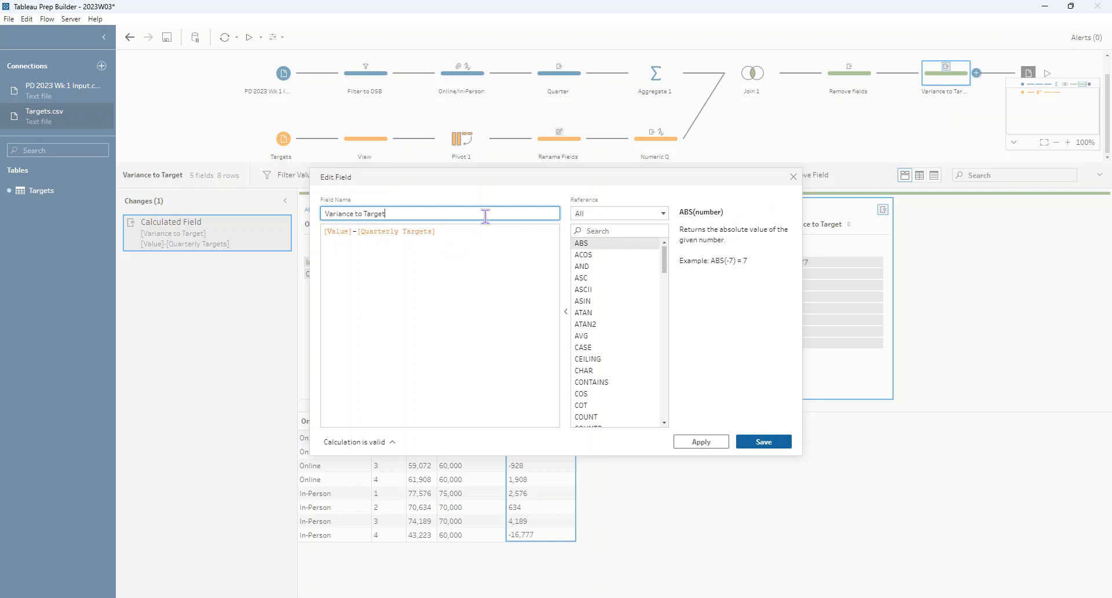
{"action": "mouse_move", "coordinate": [793, 177]}
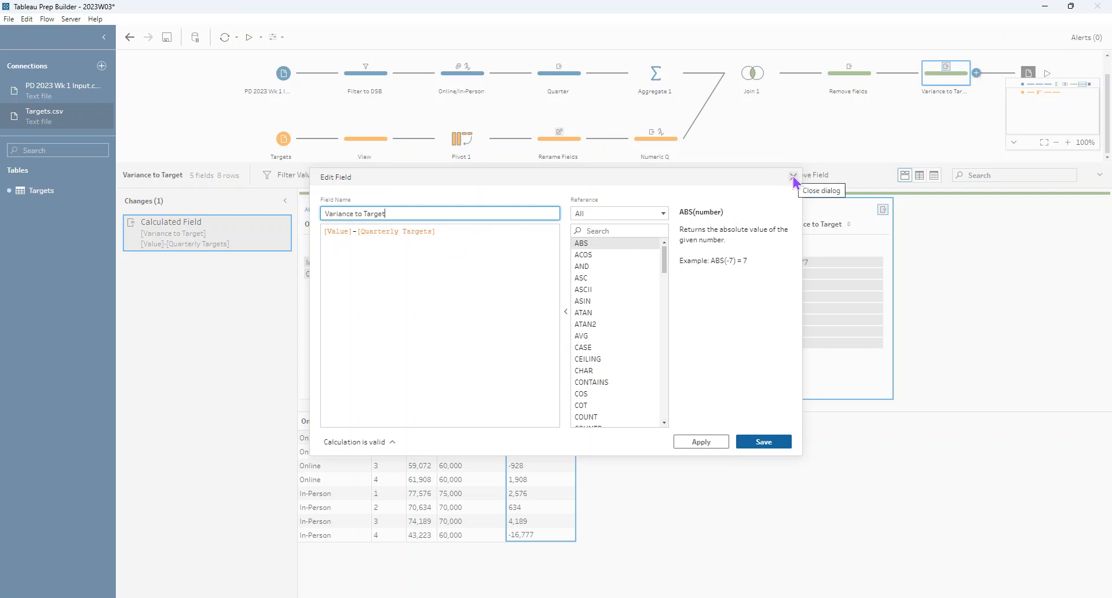
{"action": "left_click", "coordinate": [792, 176]}
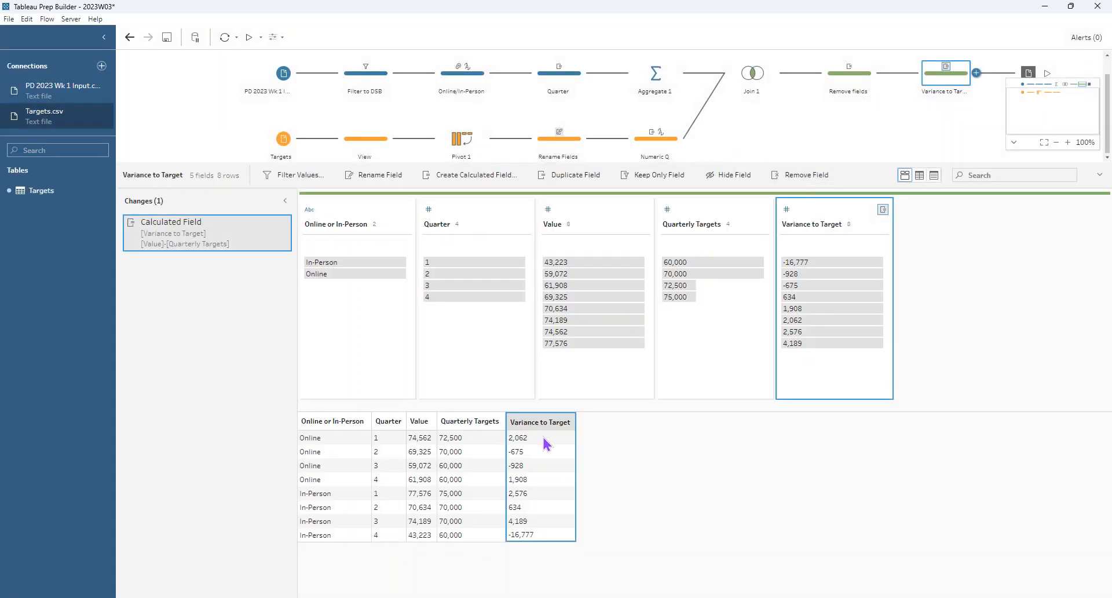
{"action": "mouse_move", "coordinate": [414, 445]}
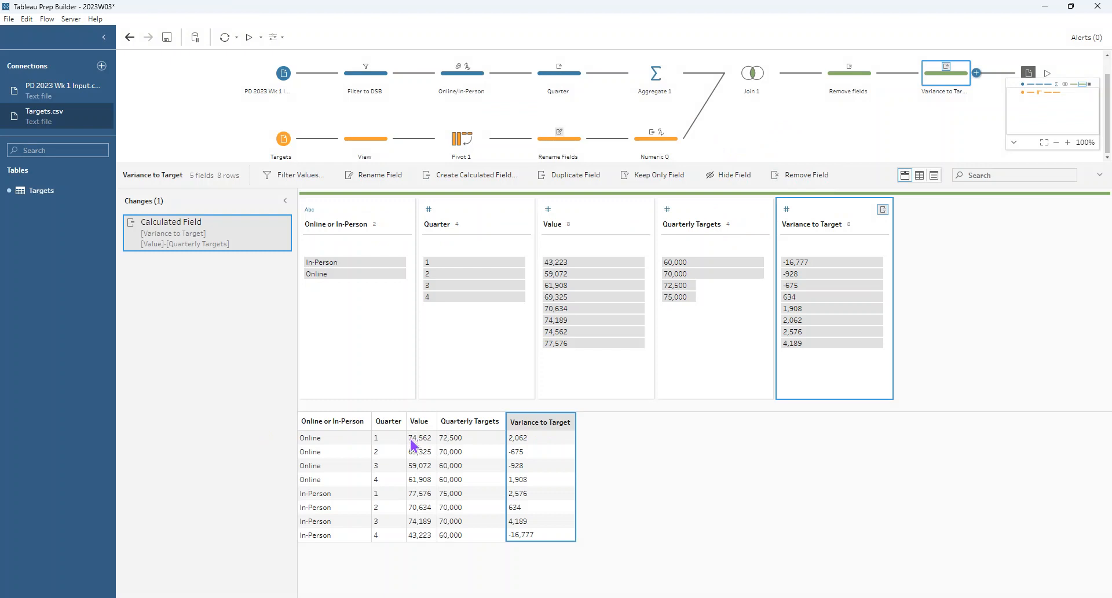
{"action": "mouse_move", "coordinate": [466, 444]}
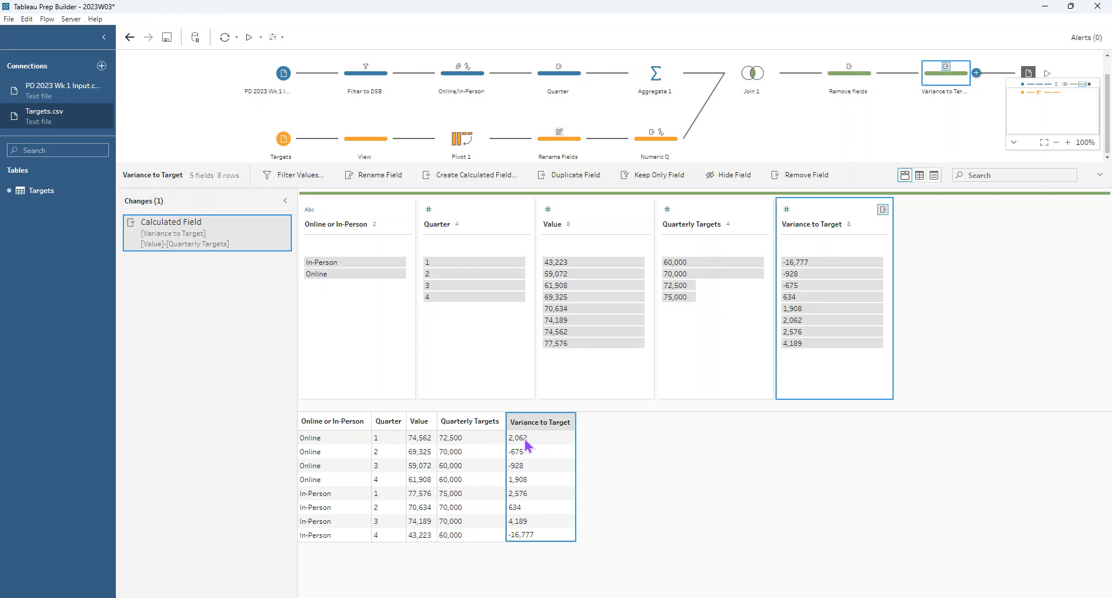
{"action": "mouse_move", "coordinate": [524, 545]}
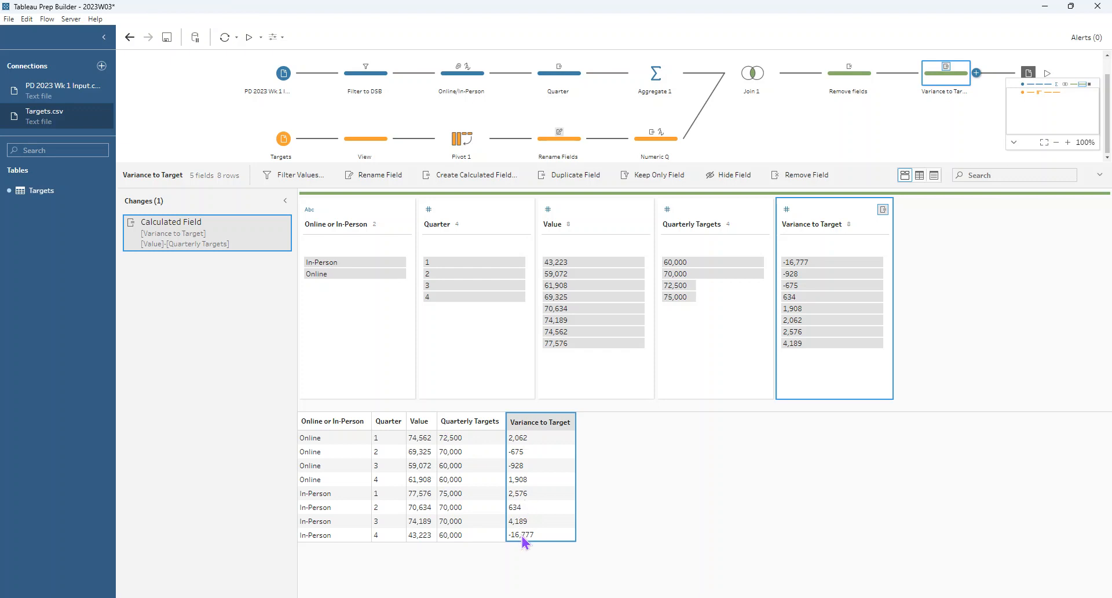
{"action": "mouse_move", "coordinate": [483, 547]}
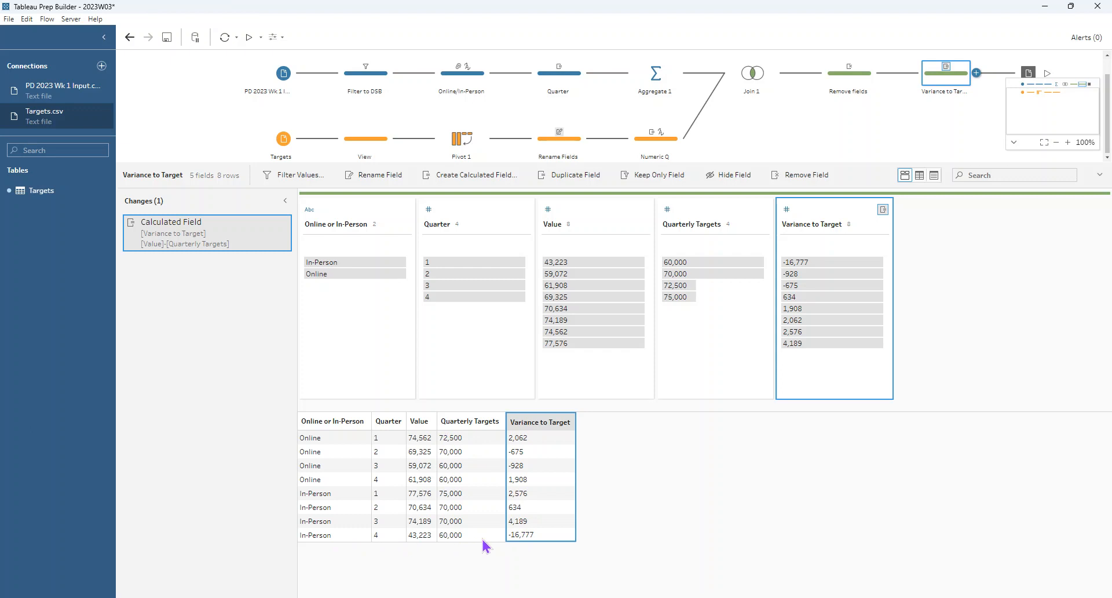
{"action": "mouse_move", "coordinate": [514, 540]}
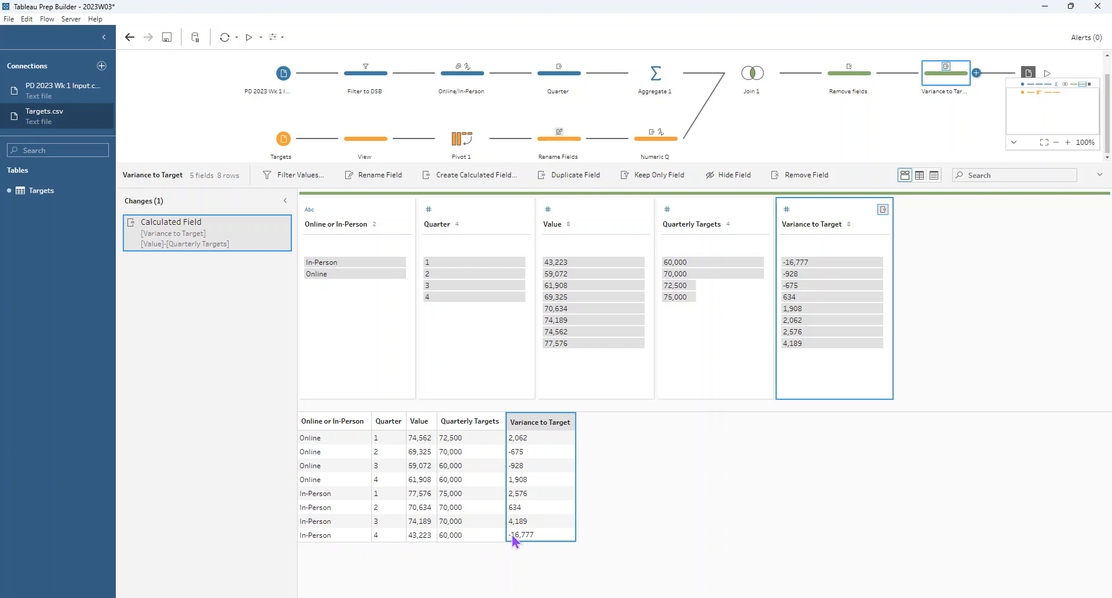
{"action": "mouse_move", "coordinate": [523, 491]}
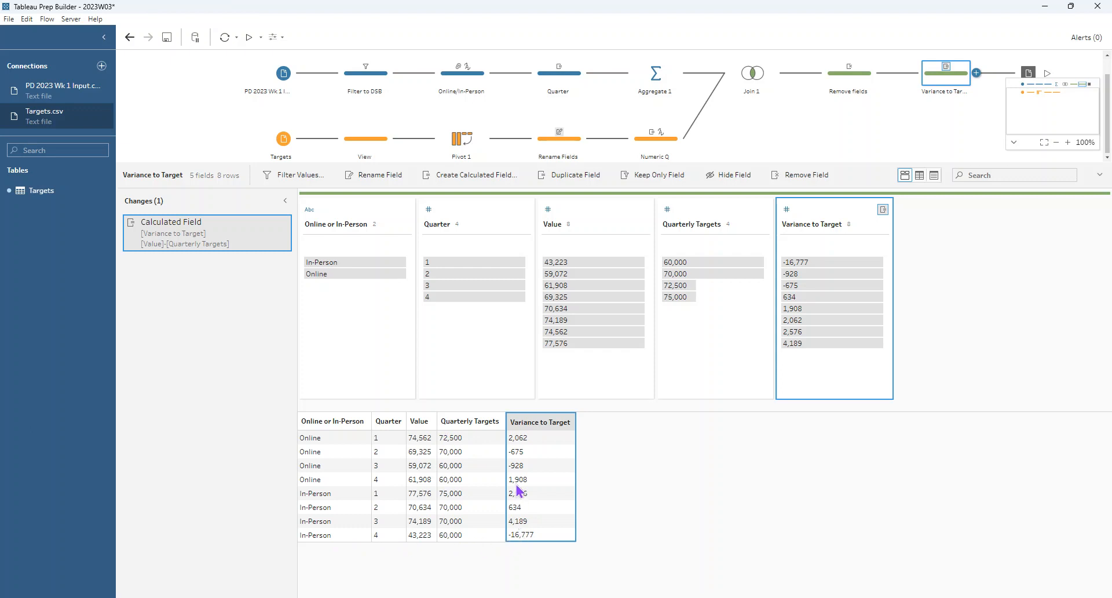